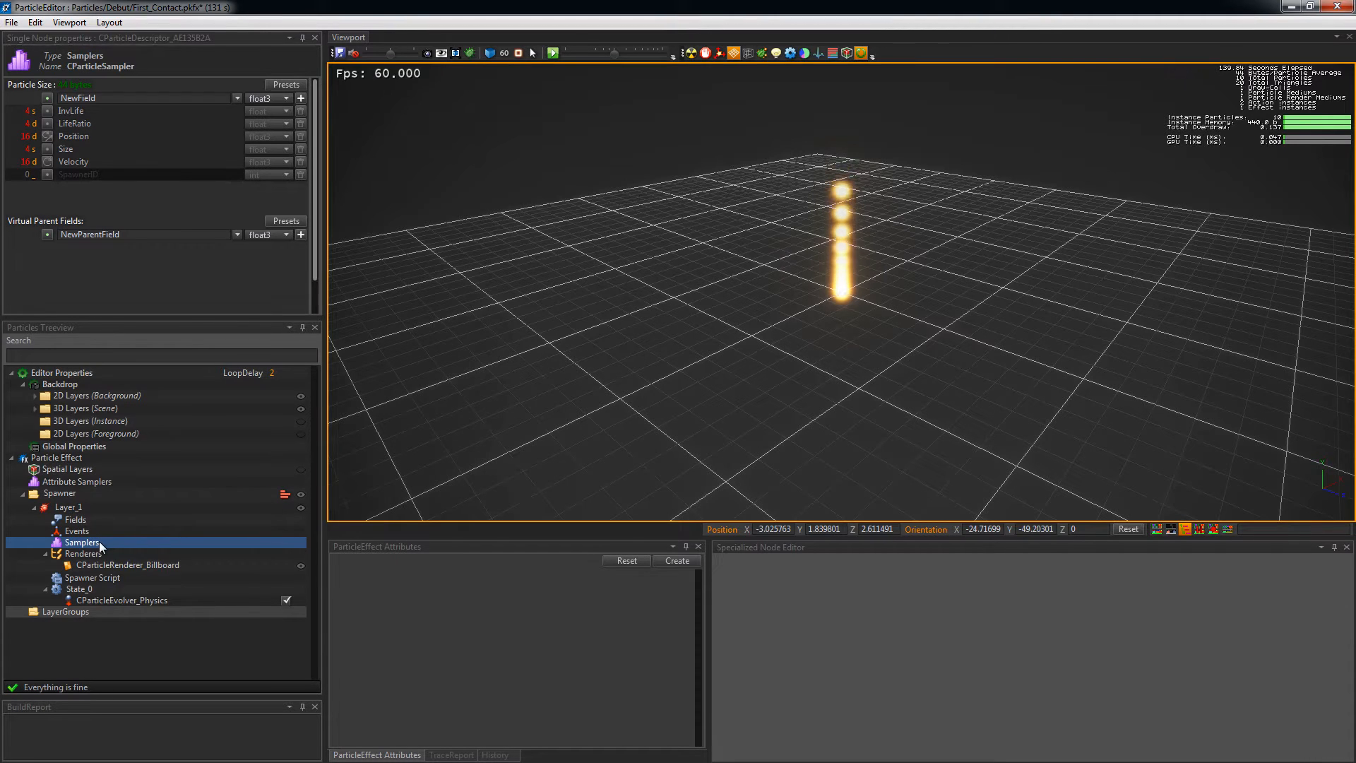
- Create a CParticleSamplerShape under Layer_1's Samplers and inspect its default box shape
{"action": "right_click", "coordinate": [82, 542]}
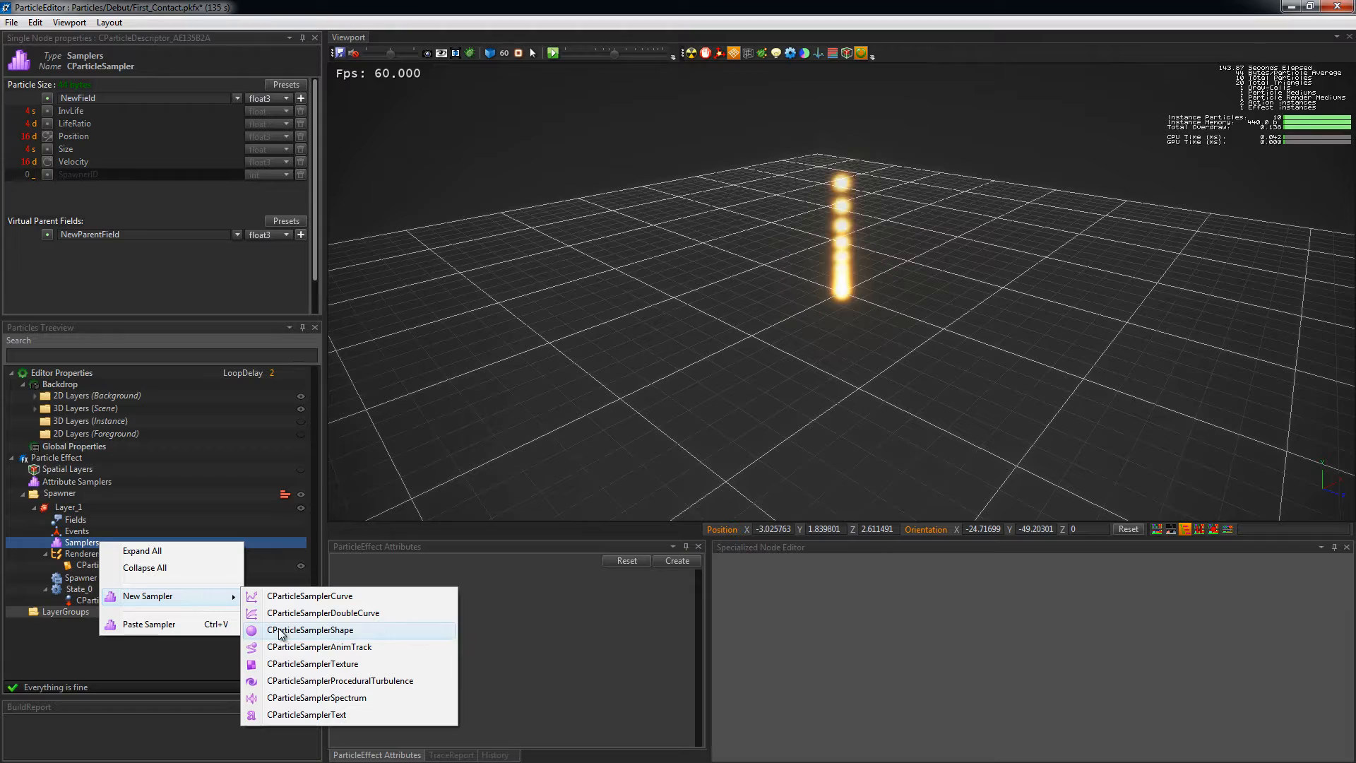
{"action": "left_click", "coordinate": [311, 630]}
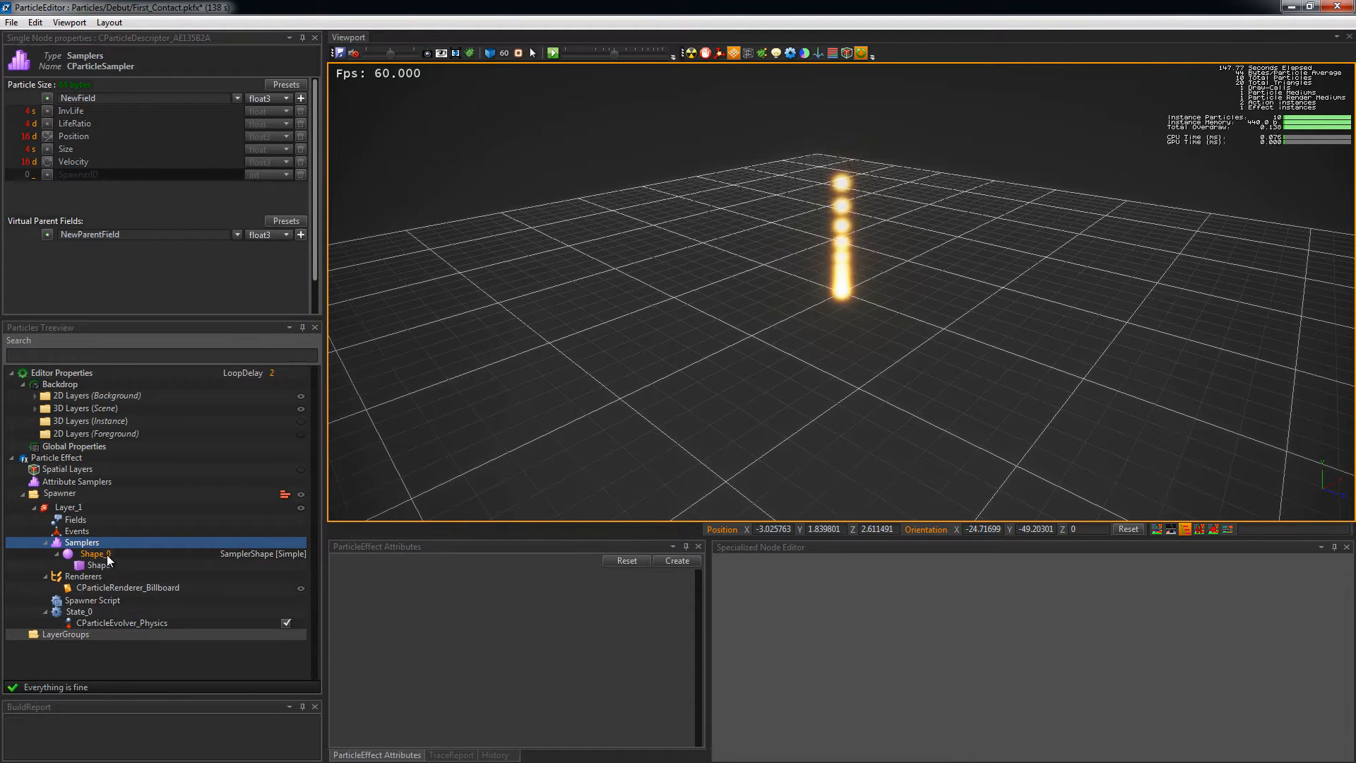
{"action": "left_click", "coordinate": [93, 554]}
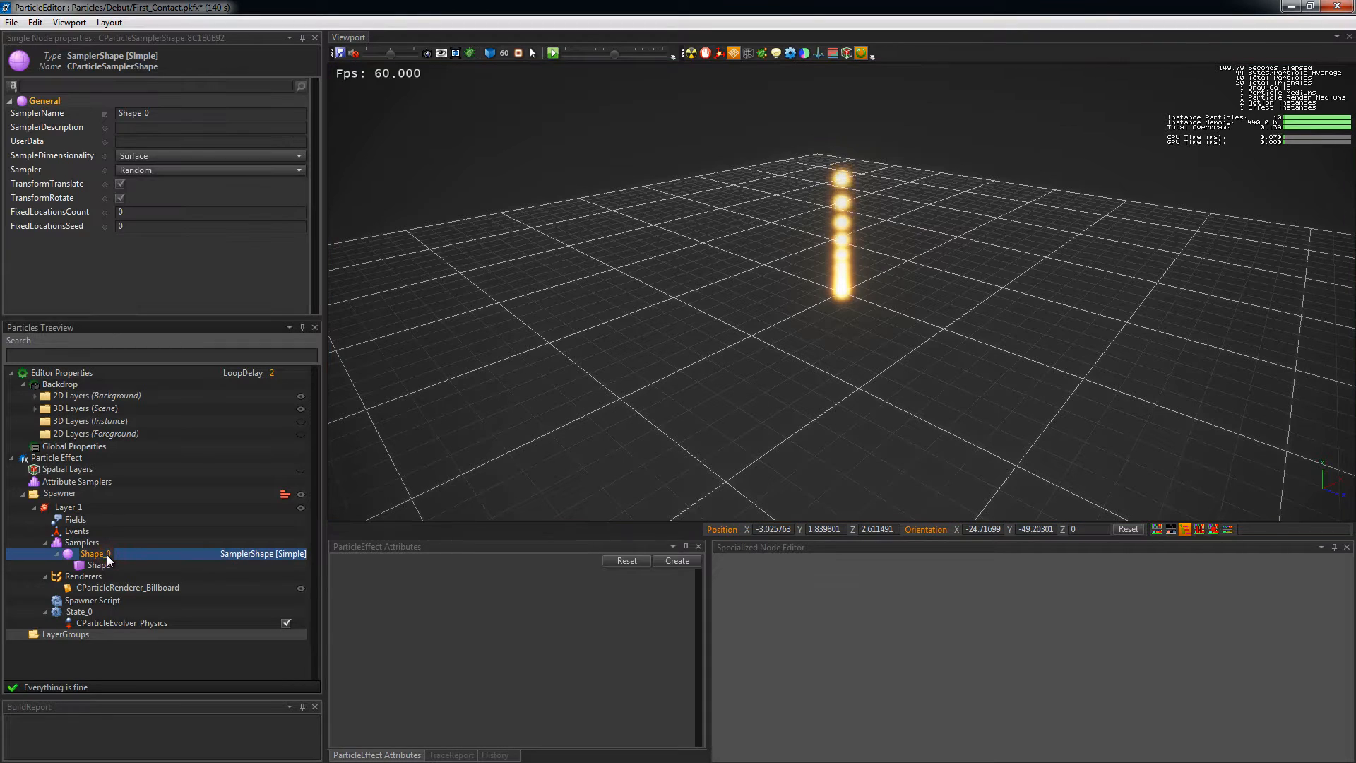
{"action": "left_click", "coordinate": [97, 565]}
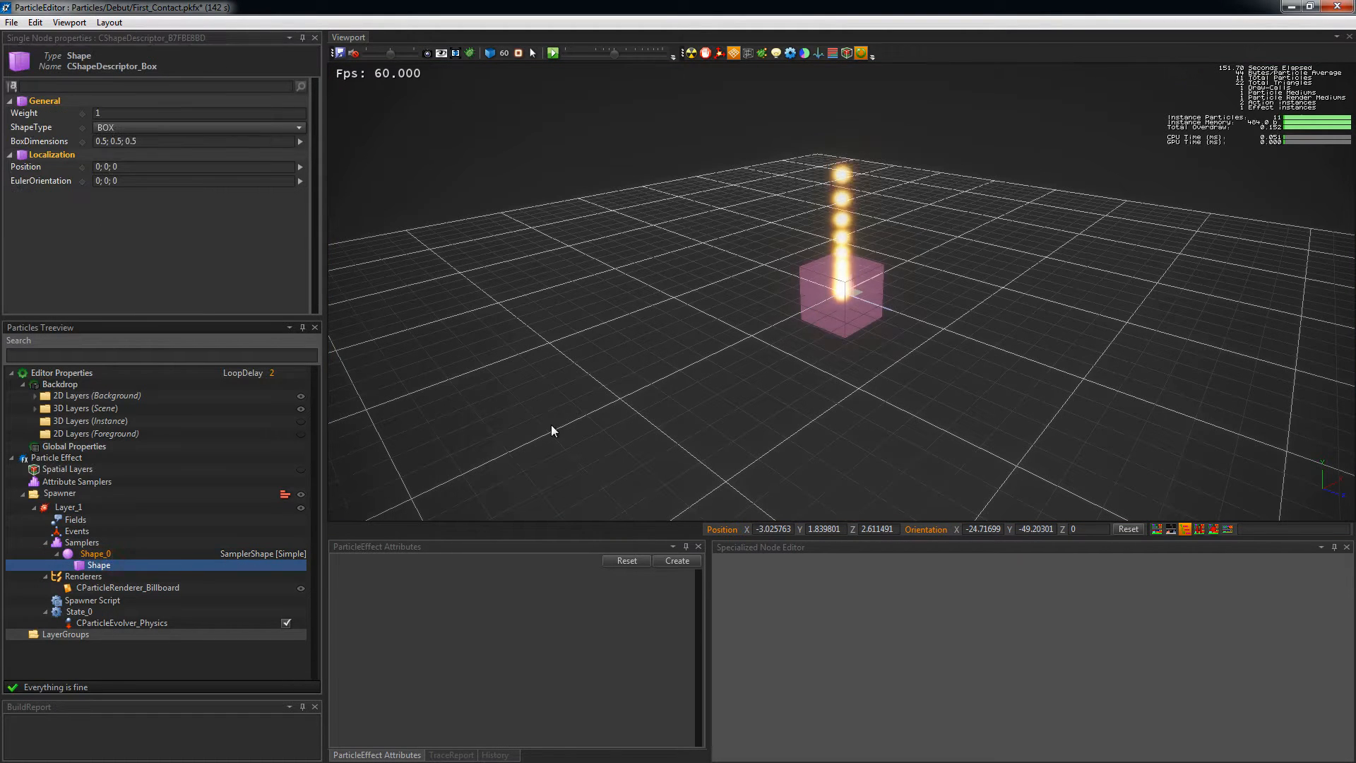
{"action": "mouse_move", "coordinate": [299, 451]}
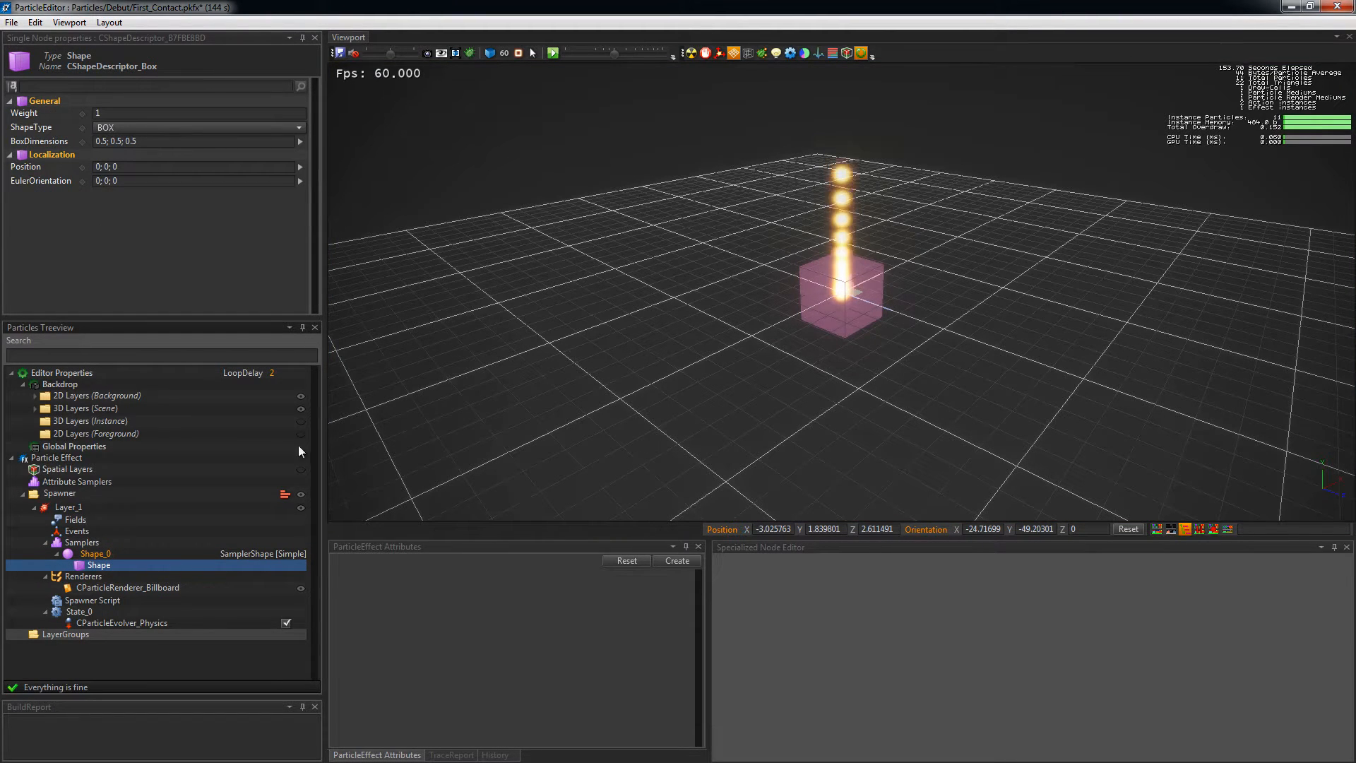
{"action": "left_click", "coordinate": [69, 507]}
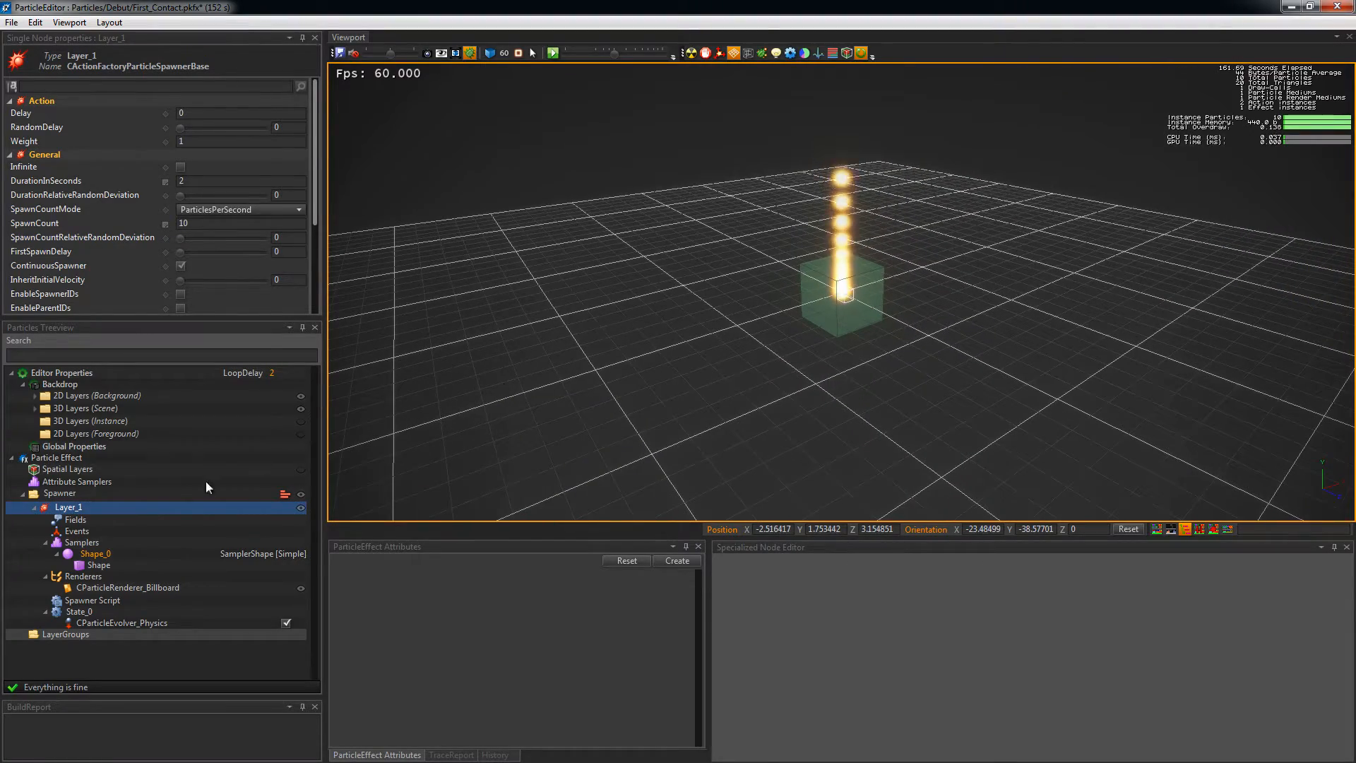
- Create a CParticleSamplerShape in the Intro effect and rename Shape_0 to Emit_Shape
{"action": "right_click", "coordinate": [80, 554]}
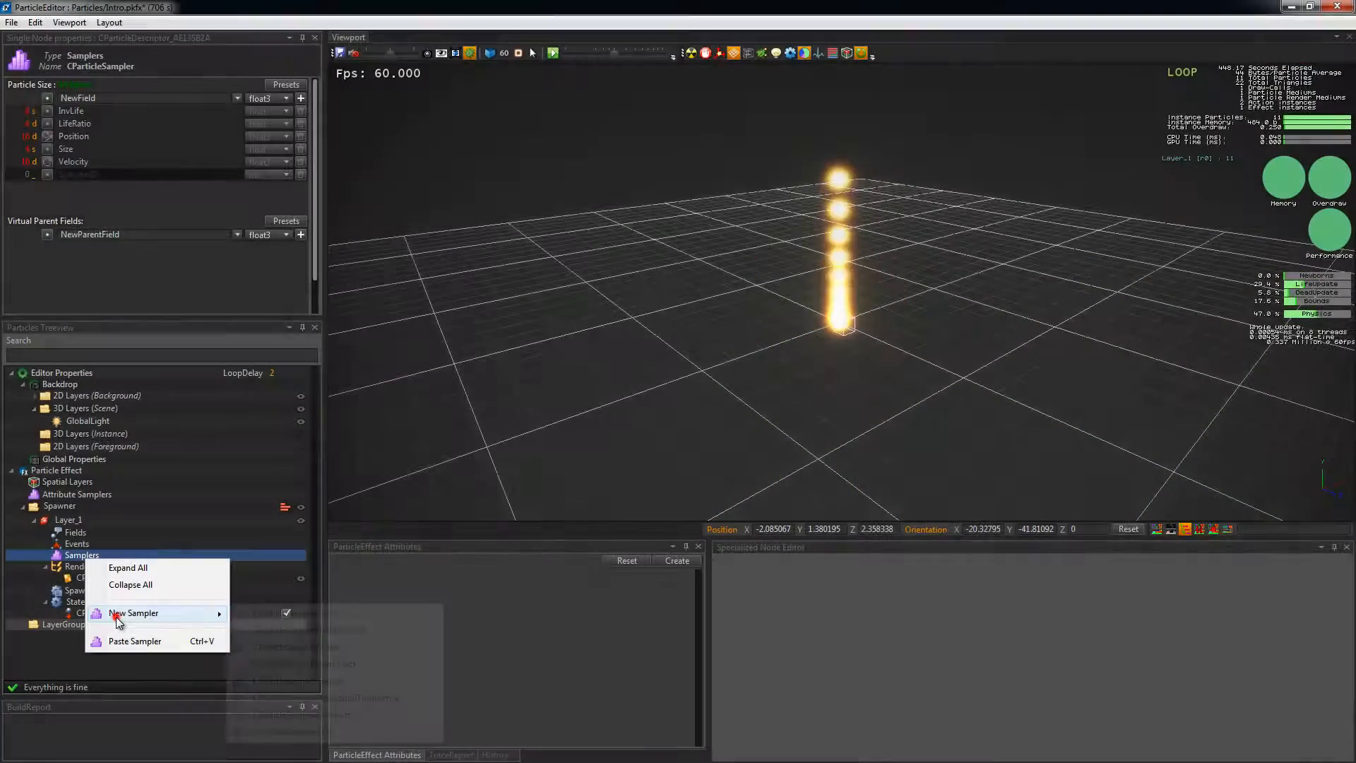
{"action": "mouse_move", "coordinate": [134, 612]}
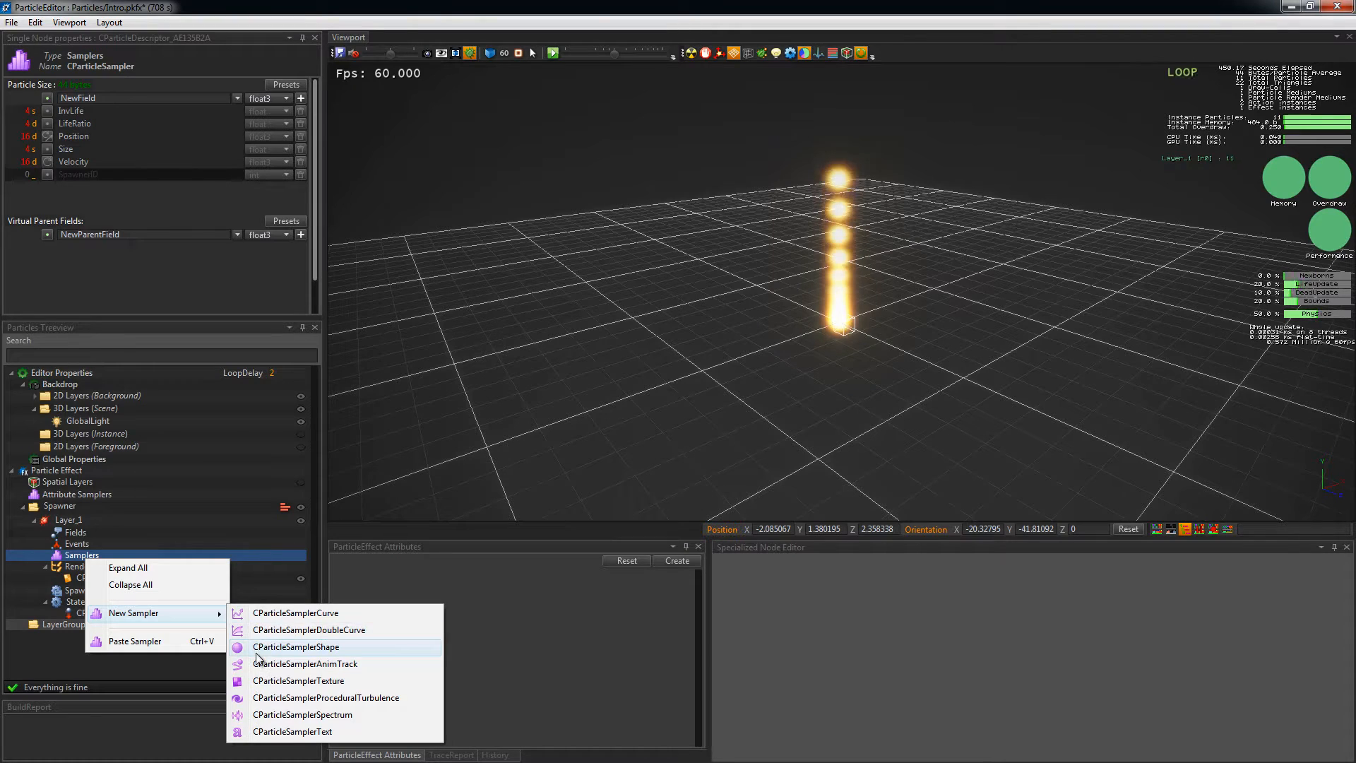
{"action": "left_click", "coordinate": [295, 647]}
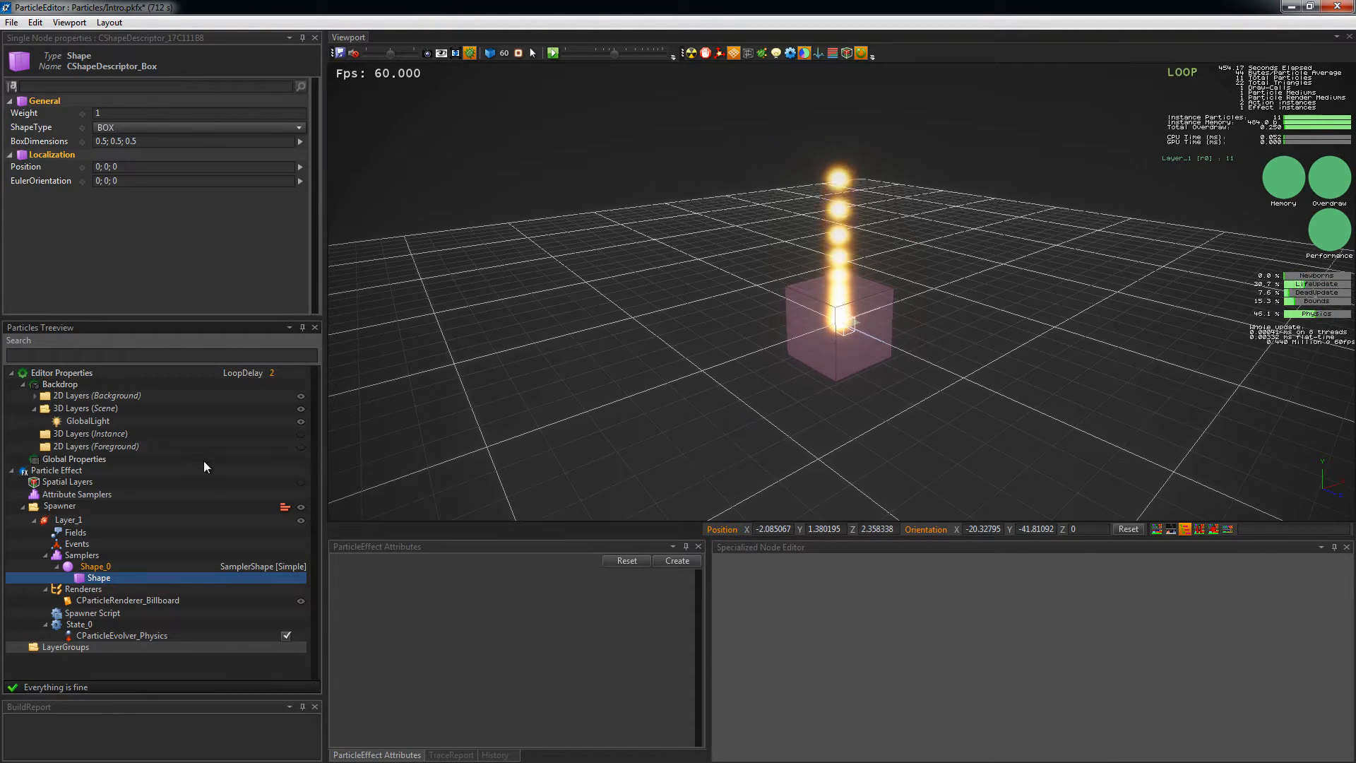
{"action": "left_click", "coordinate": [76, 542]}
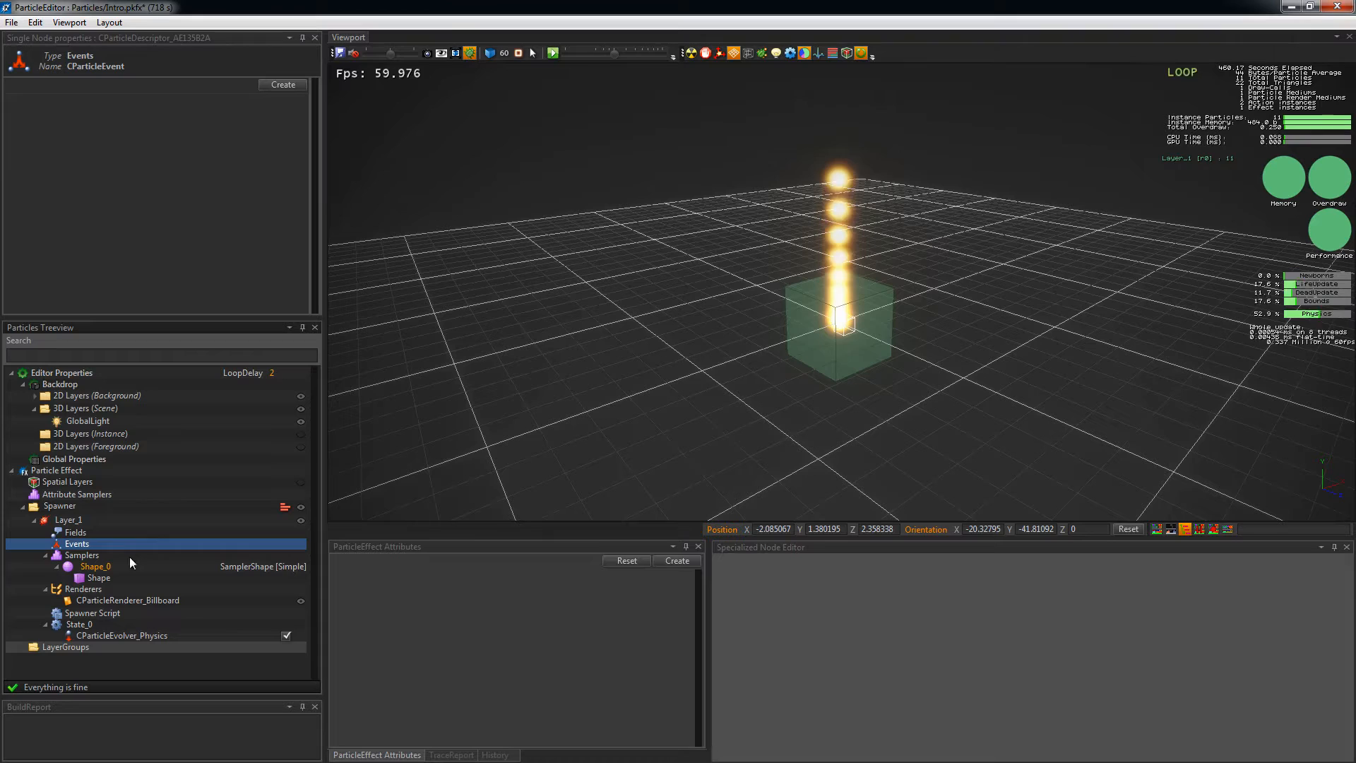
{"action": "left_click", "coordinate": [94, 565]}
{"action": "type", "text": "Emit_"}
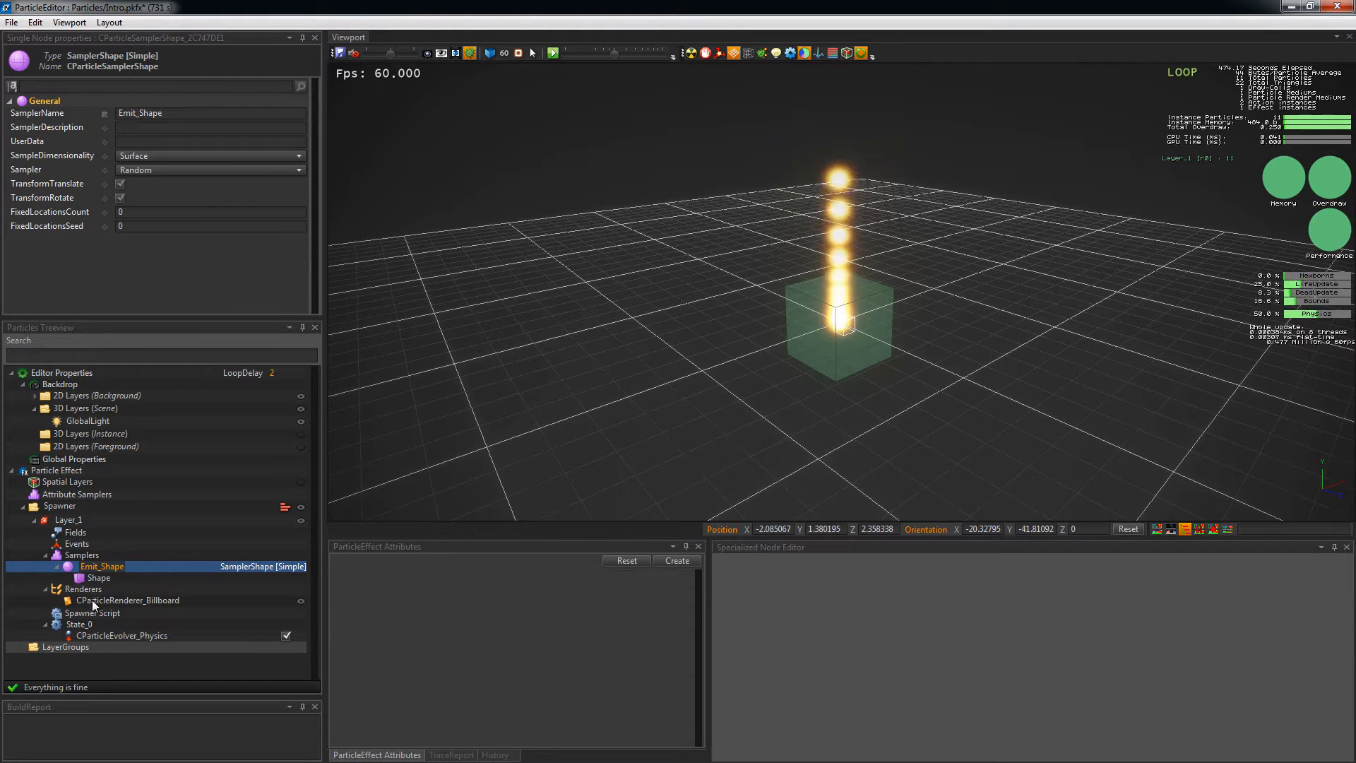
- Reset the physics evolver's ConstantAcceleration to 0;0;0 so particles stop rising
{"action": "left_click", "coordinate": [129, 601]}
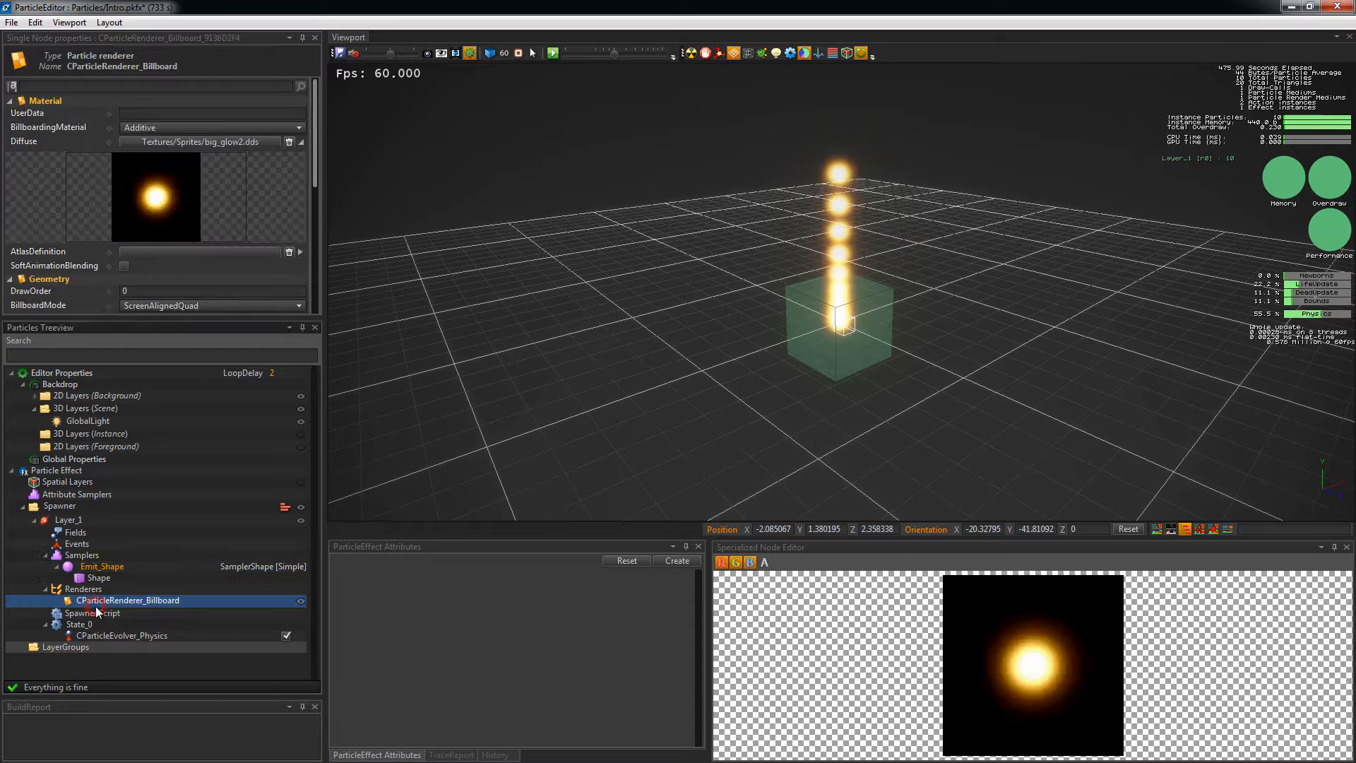
{"action": "left_click", "coordinate": [93, 611]}
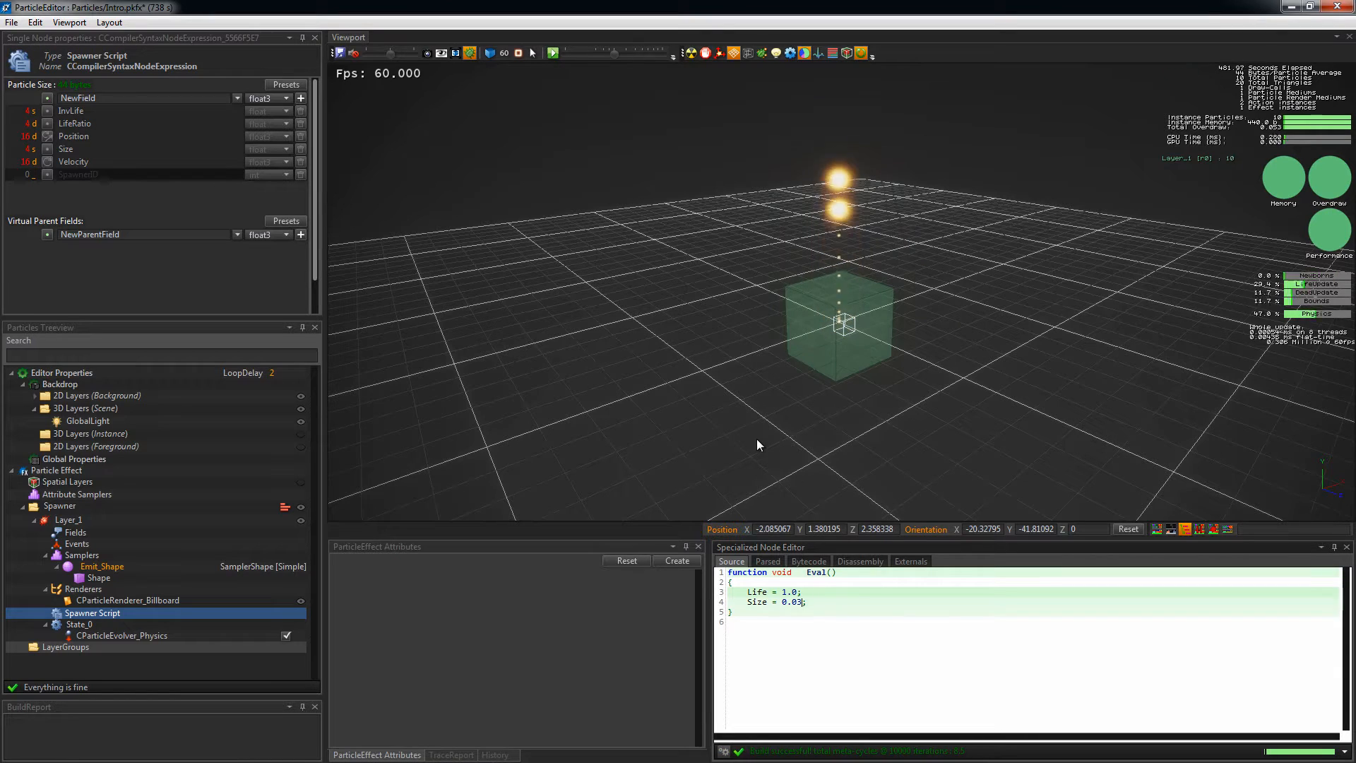
{"action": "left_click", "coordinate": [67, 645]}
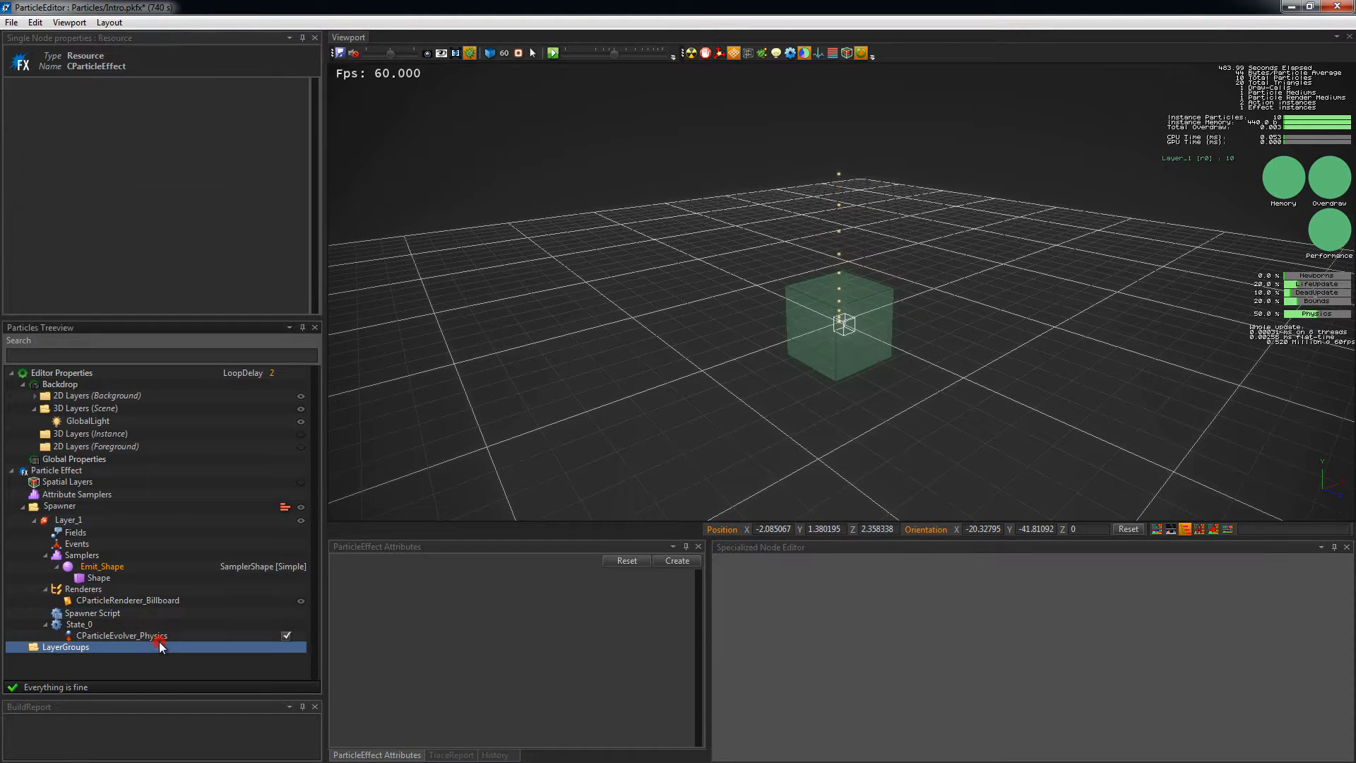
{"action": "left_click", "coordinate": [122, 635]}
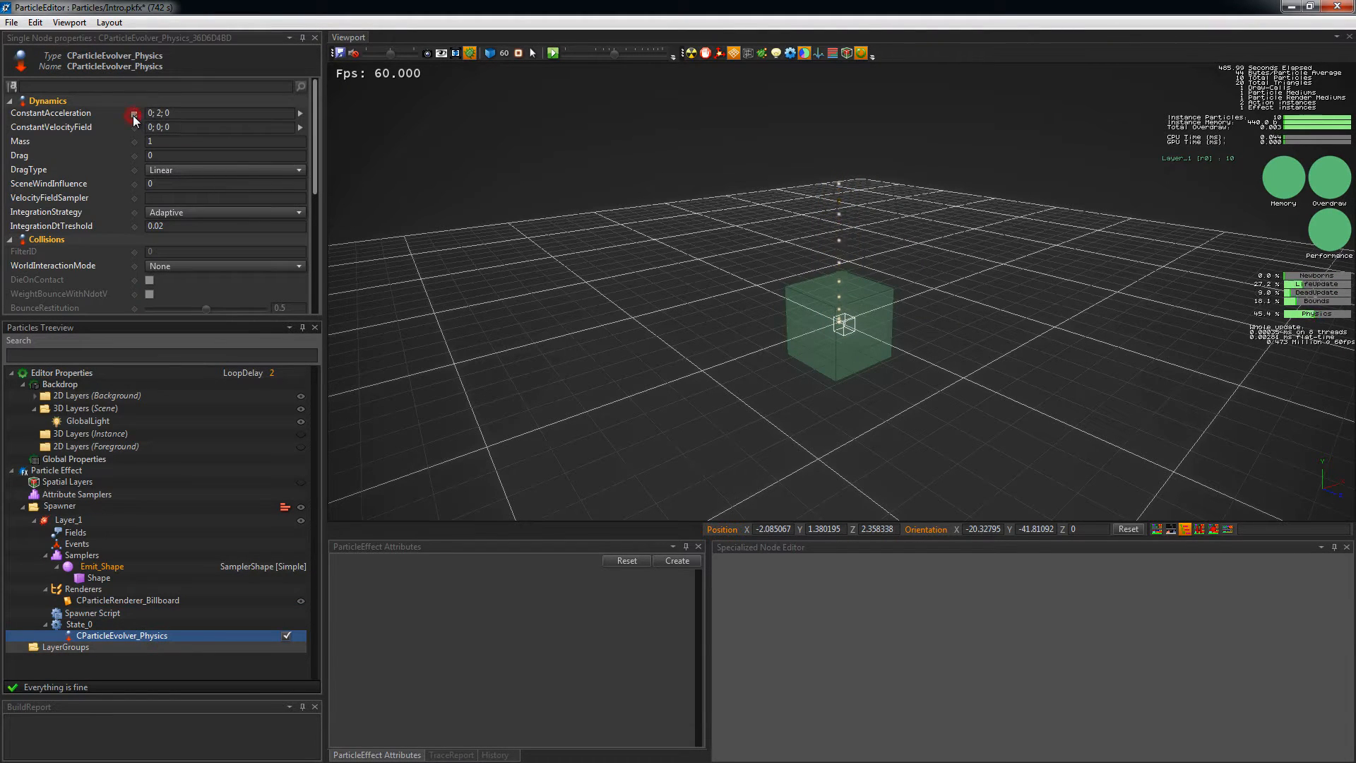
{"action": "left_click", "coordinate": [134, 113]}
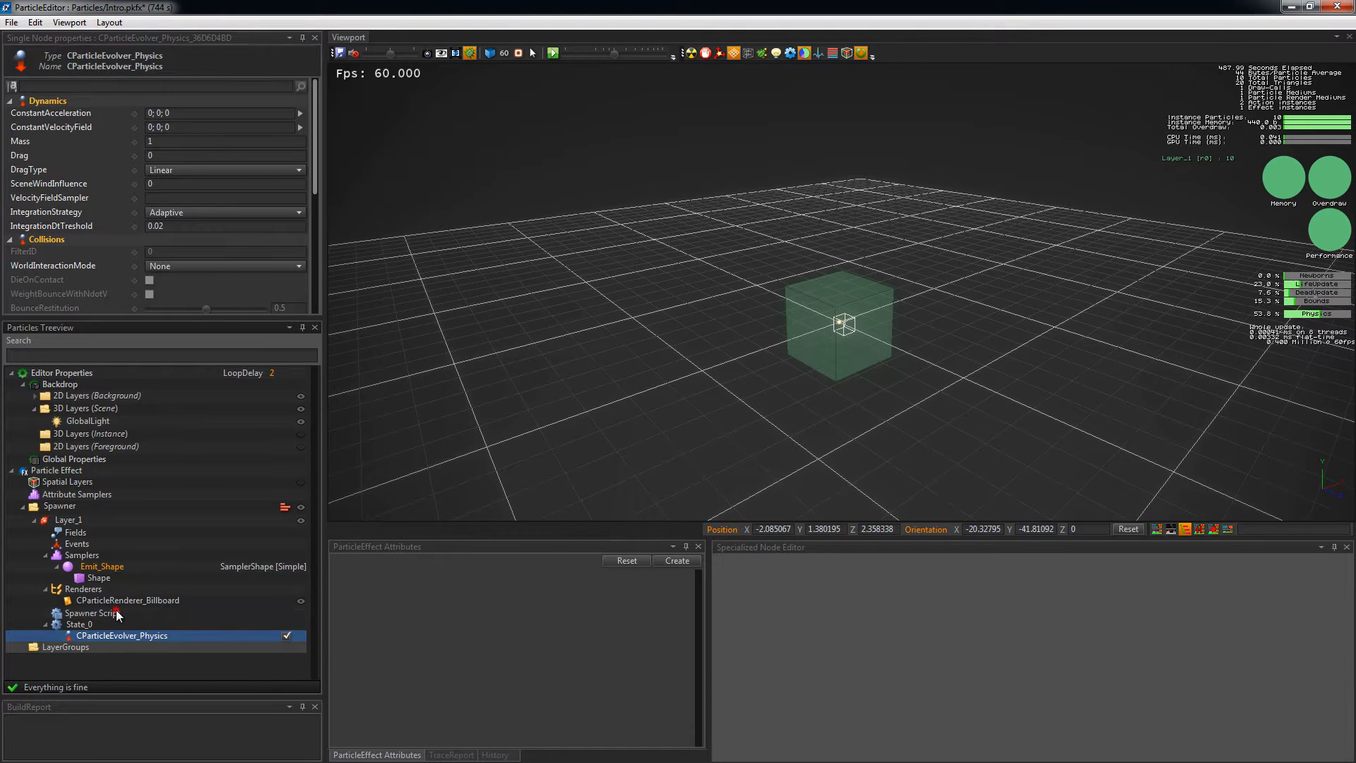
- Add Position = Emit_Shape.samplePosition(); to the spawner script
{"action": "left_click", "coordinate": [93, 612]}
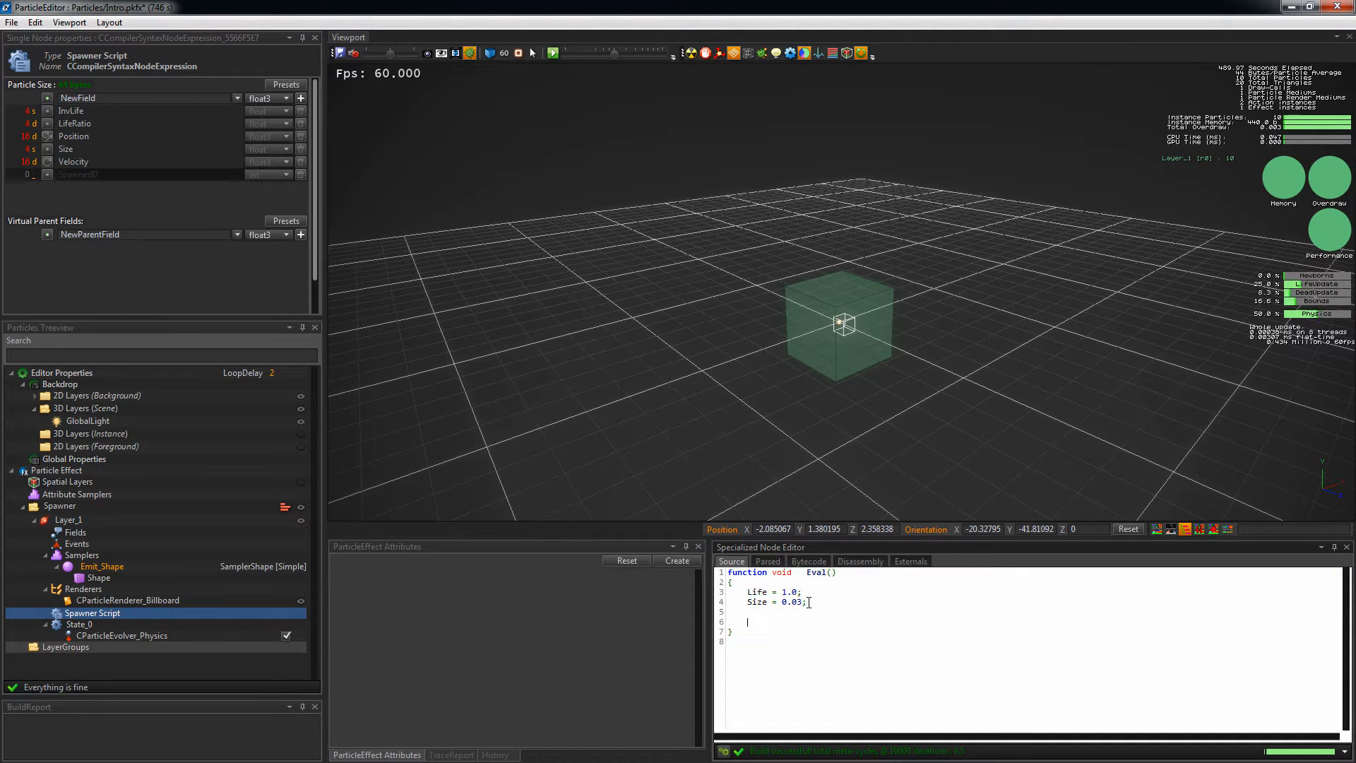
{"action": "type", "text": "Position )"}
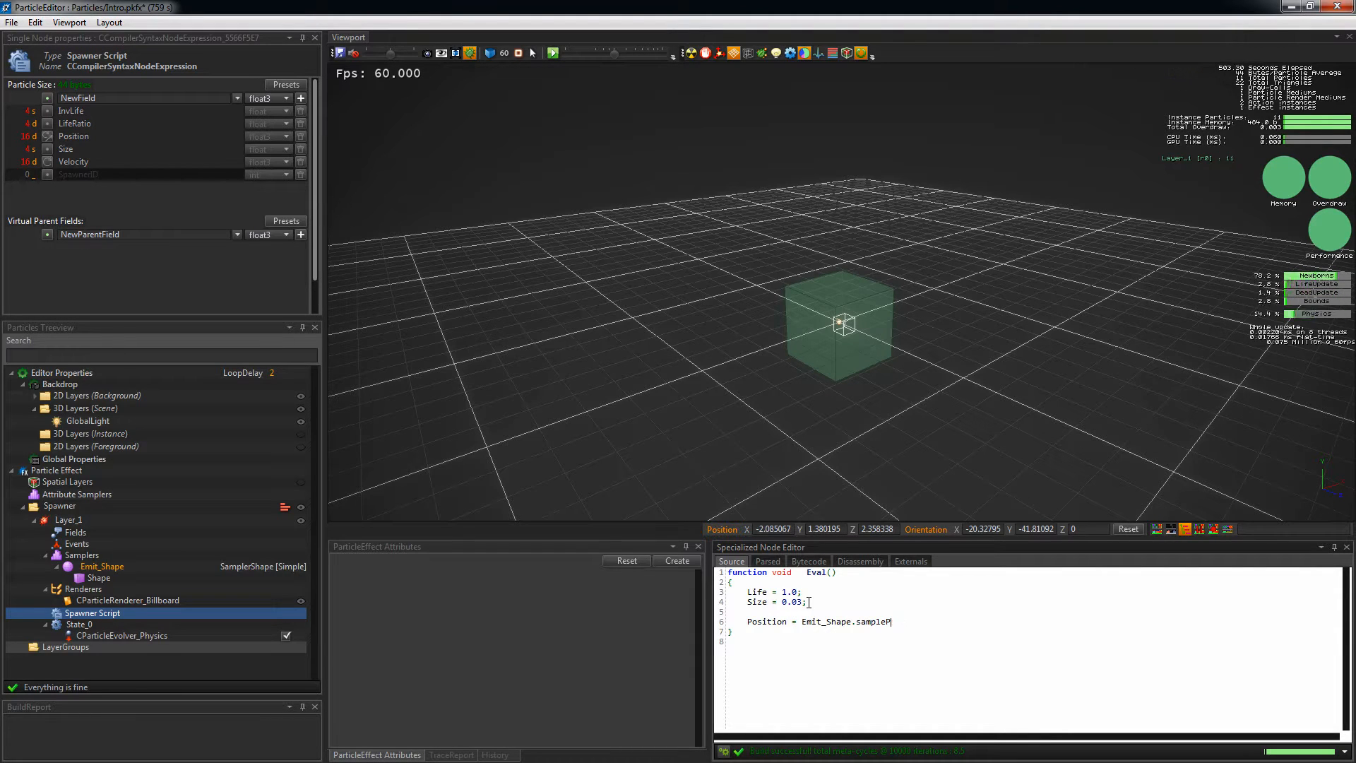
{"action": "type", "text": "osition();"}
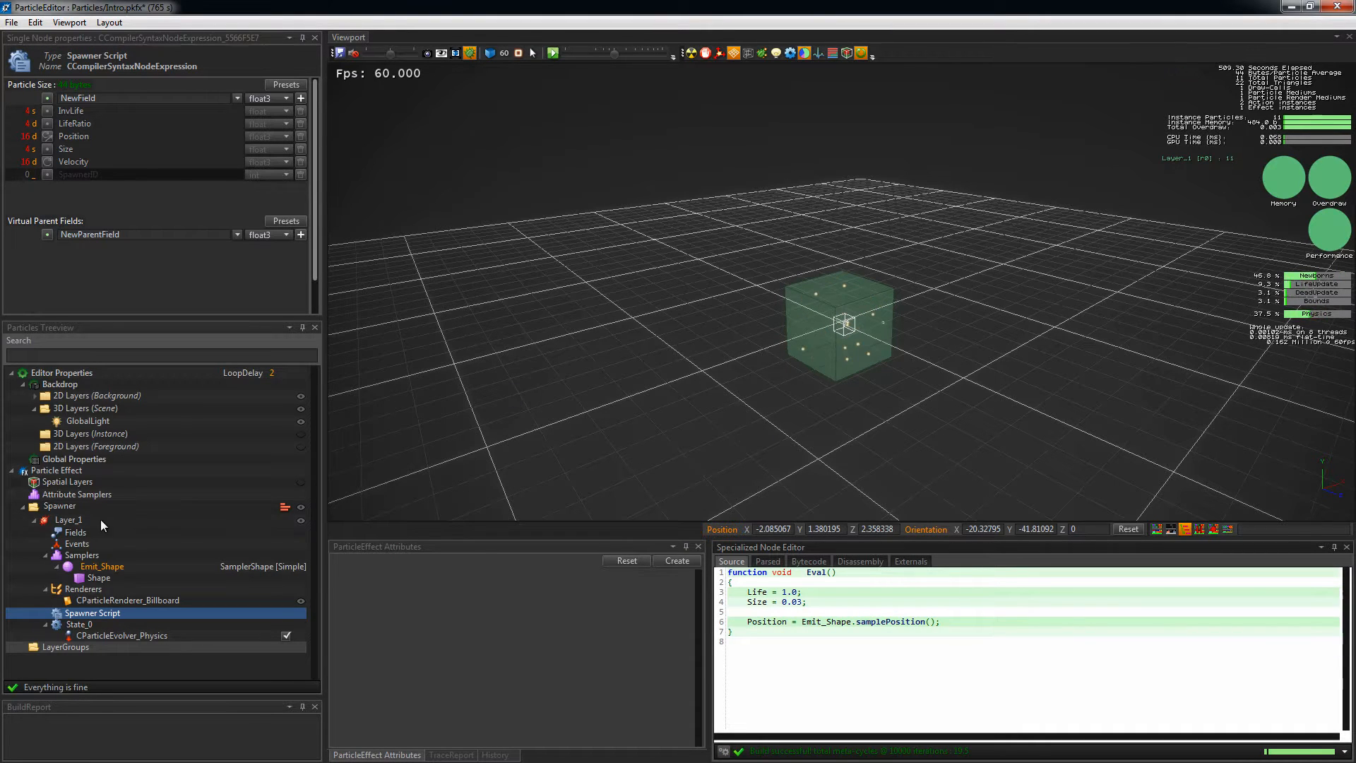
- Set Layer_1's SpawnCount to 1000, then return to the Emit_Shape sampler
{"action": "left_click", "coordinate": [68, 518]}
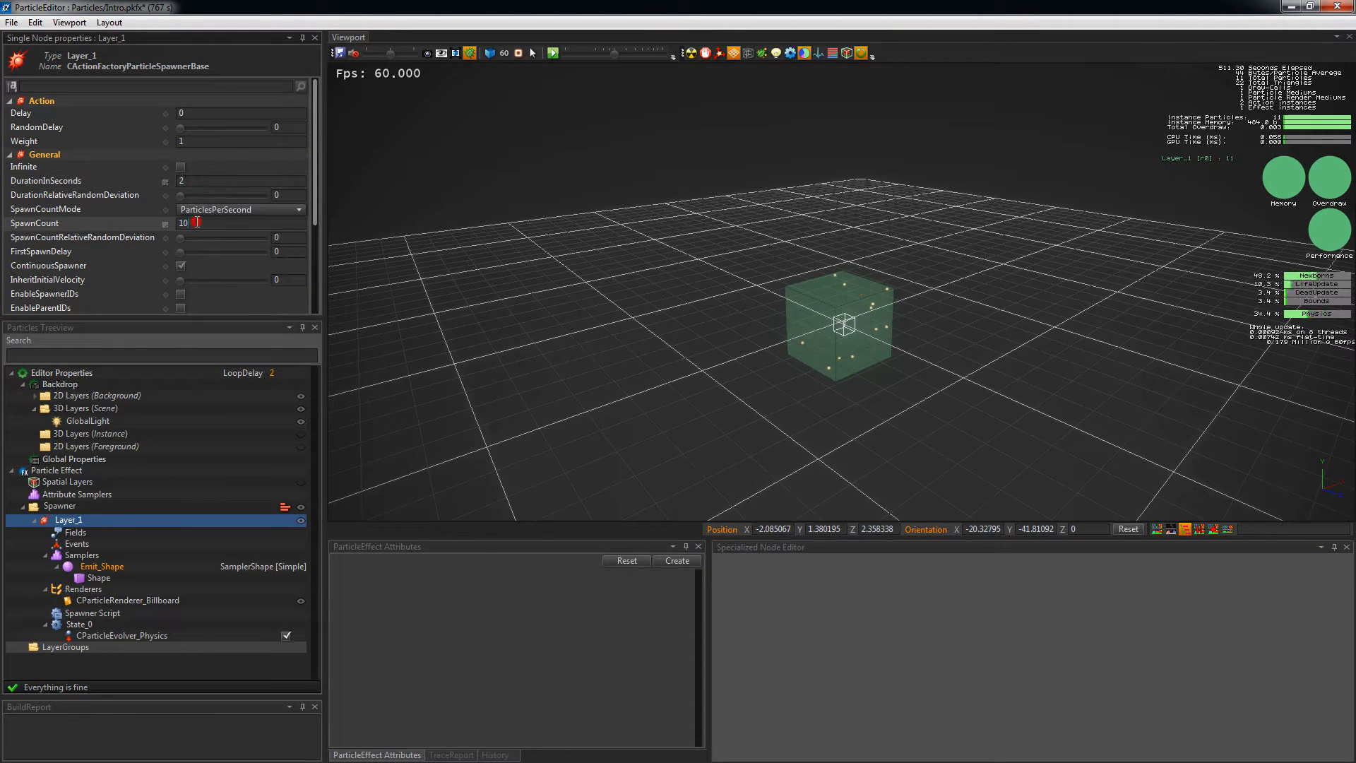
{"action": "type", "text": "1000"}
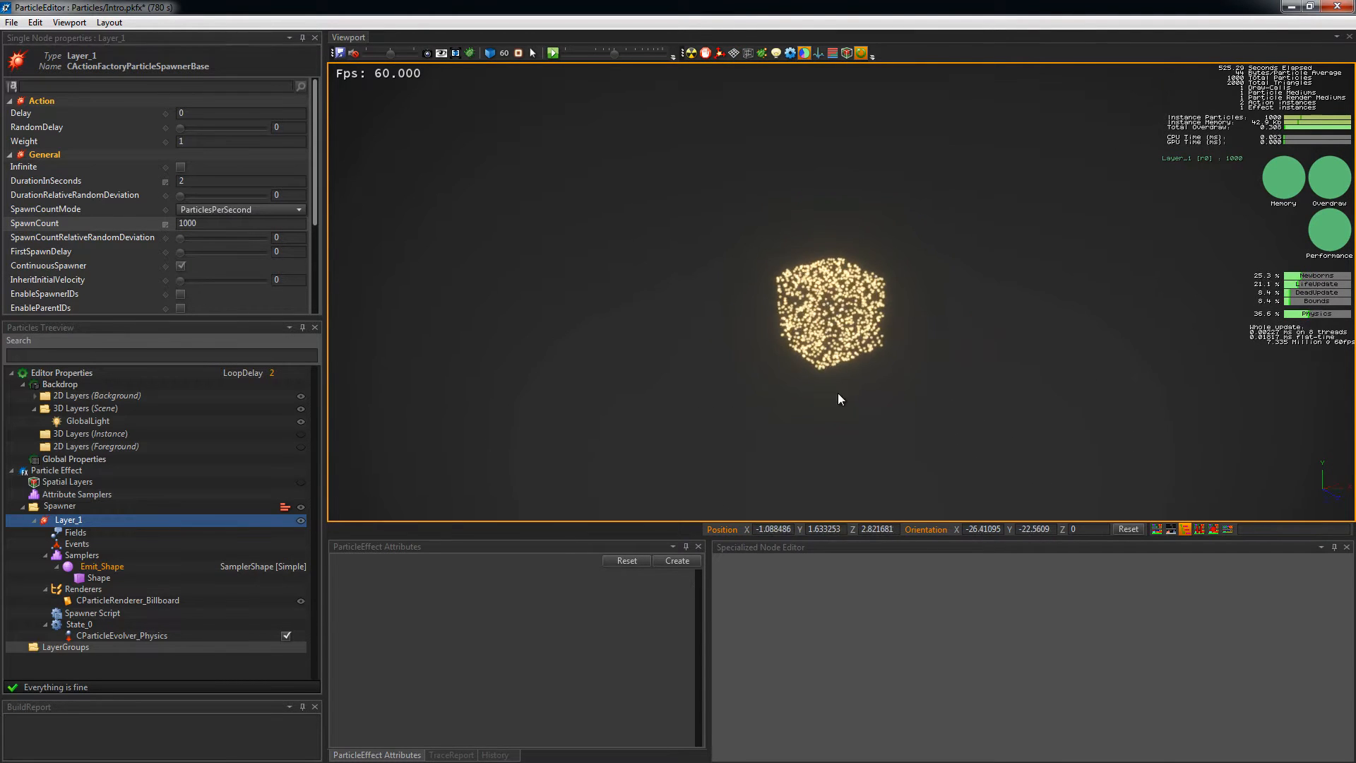
{"action": "left_click", "coordinate": [102, 565]}
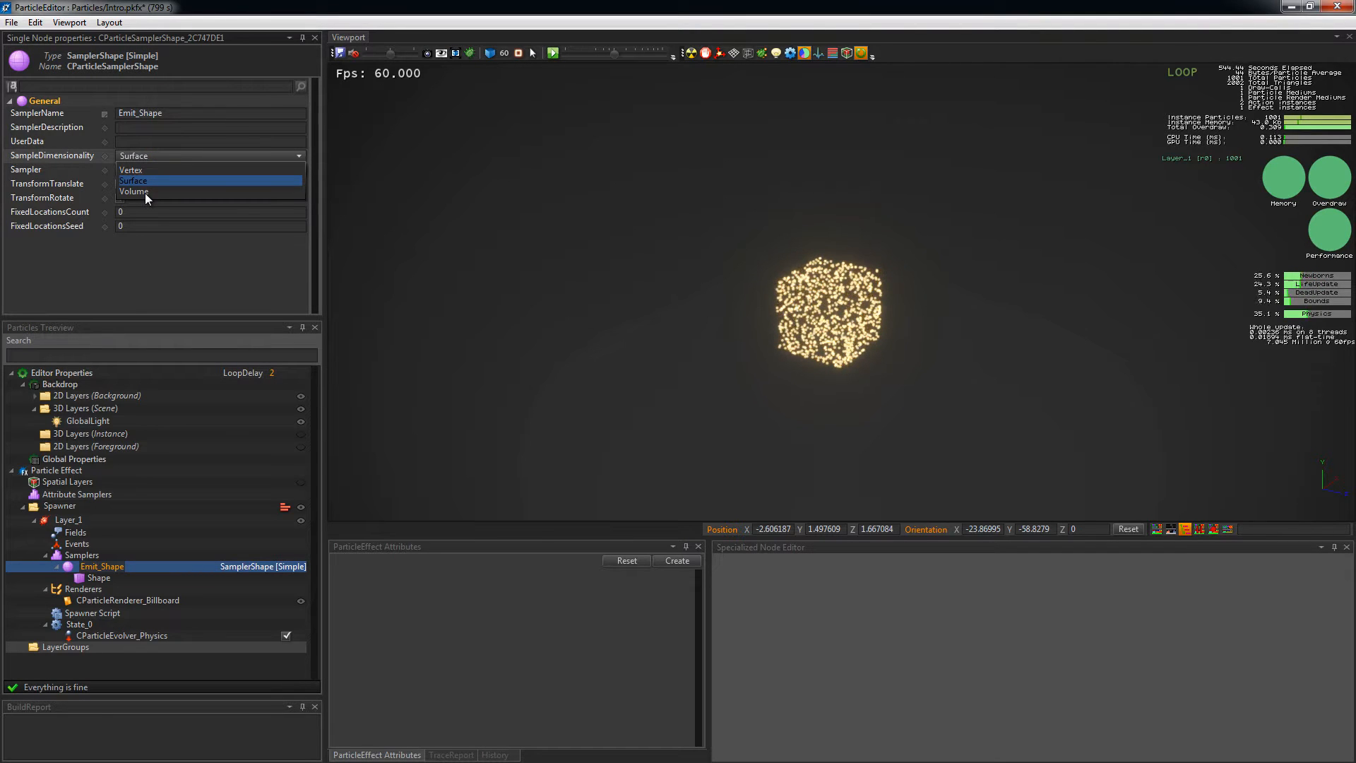
- Set Emit_Shape to sample volume in a cylinder, then return to the project resource browser
{"action": "left_click", "coordinate": [133, 191]}
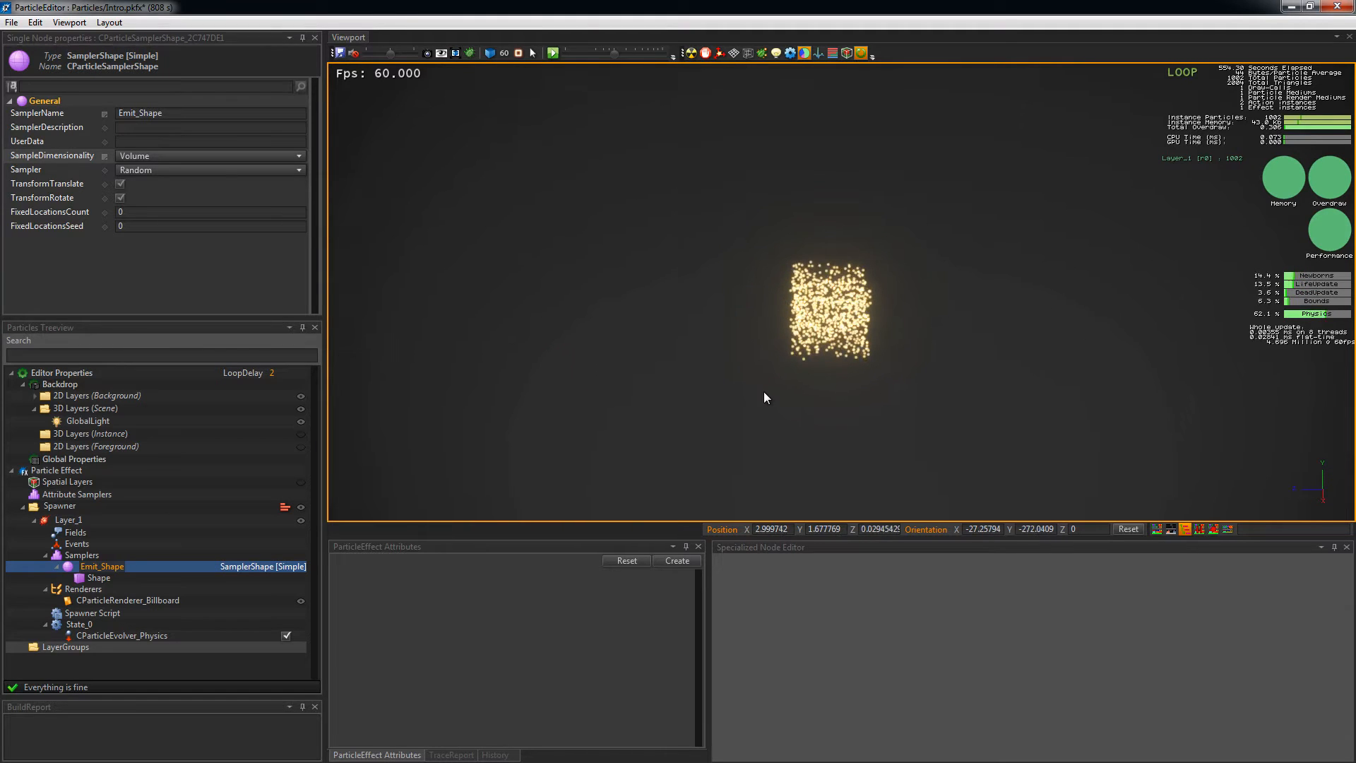
{"action": "left_click", "coordinate": [99, 576]}
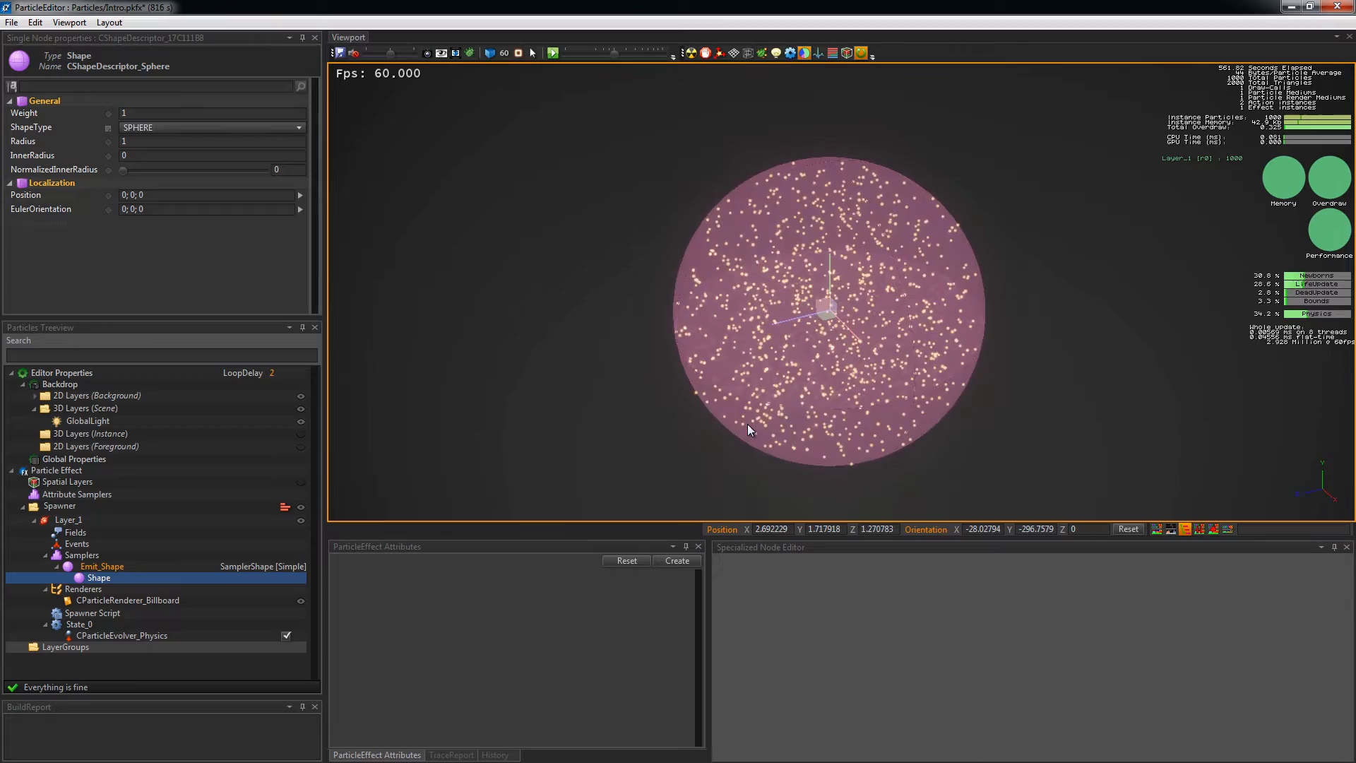
{"action": "left_click", "coordinate": [212, 127]}
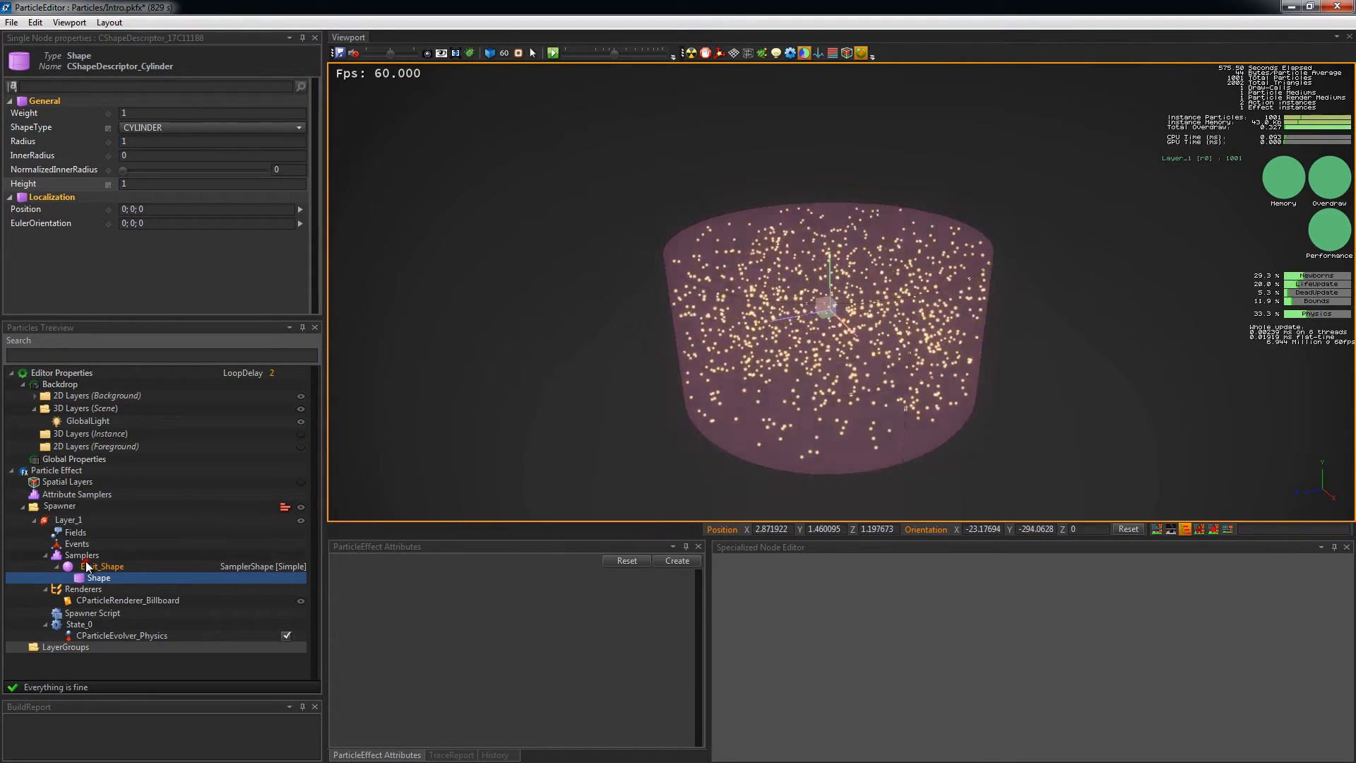
{"action": "left_click", "coordinate": [101, 565]}
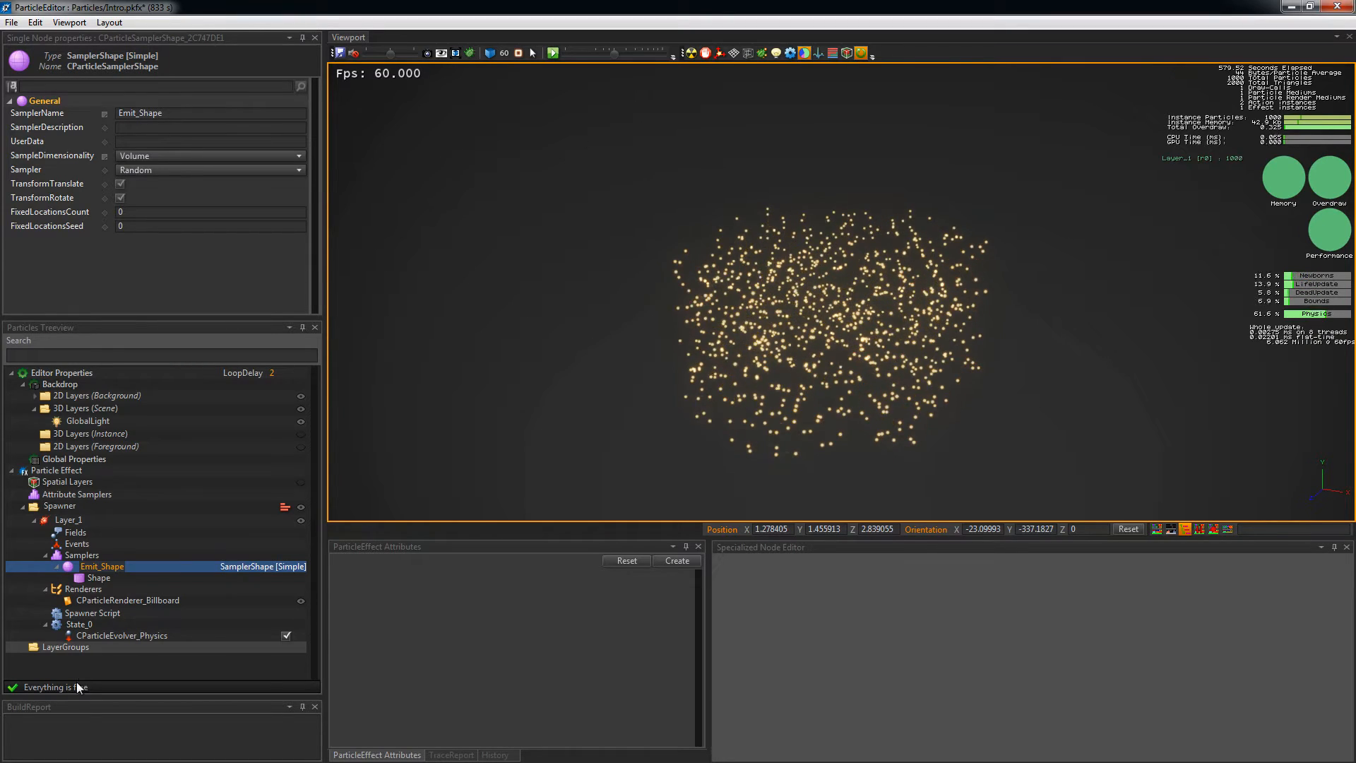
{"action": "left_click", "coordinate": [97, 576]}
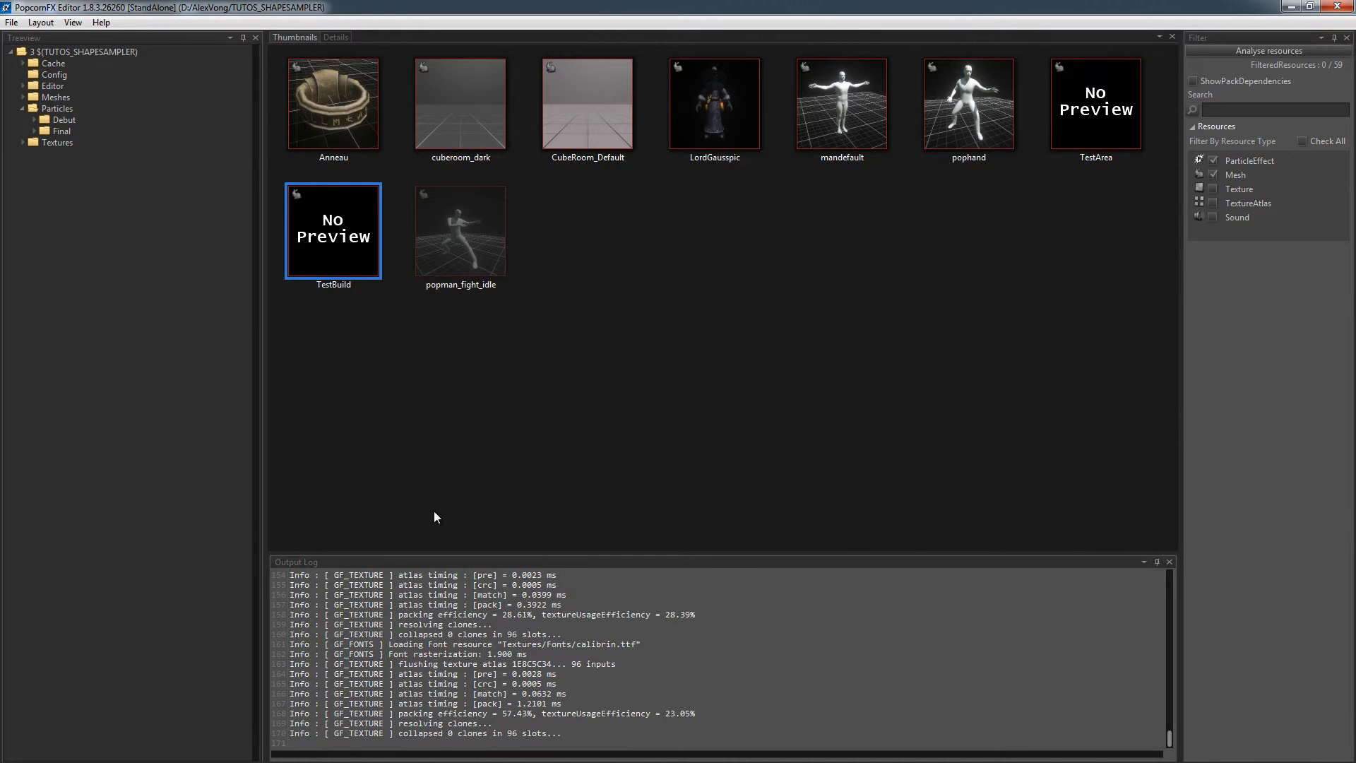
{"action": "mouse_move", "coordinate": [411, 357]}
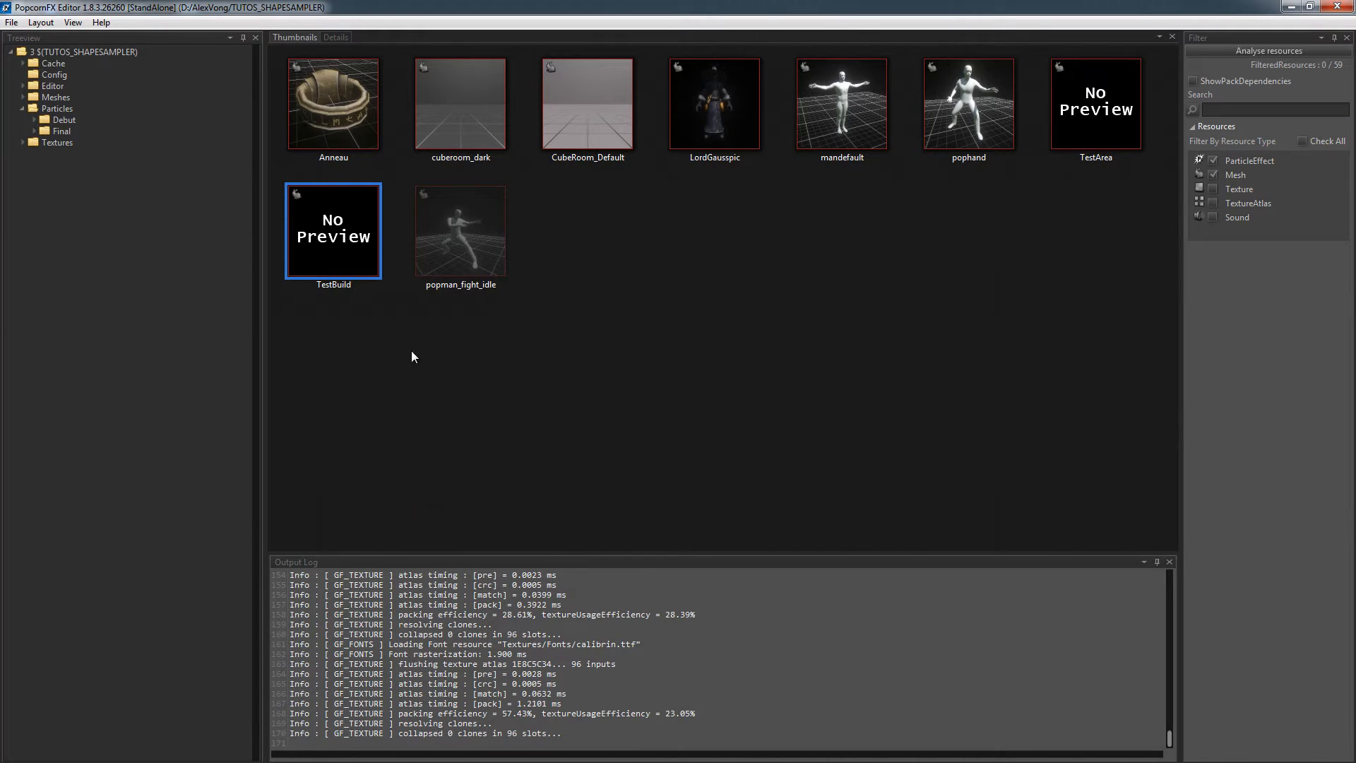
{"action": "mouse_move", "coordinate": [333, 231]}
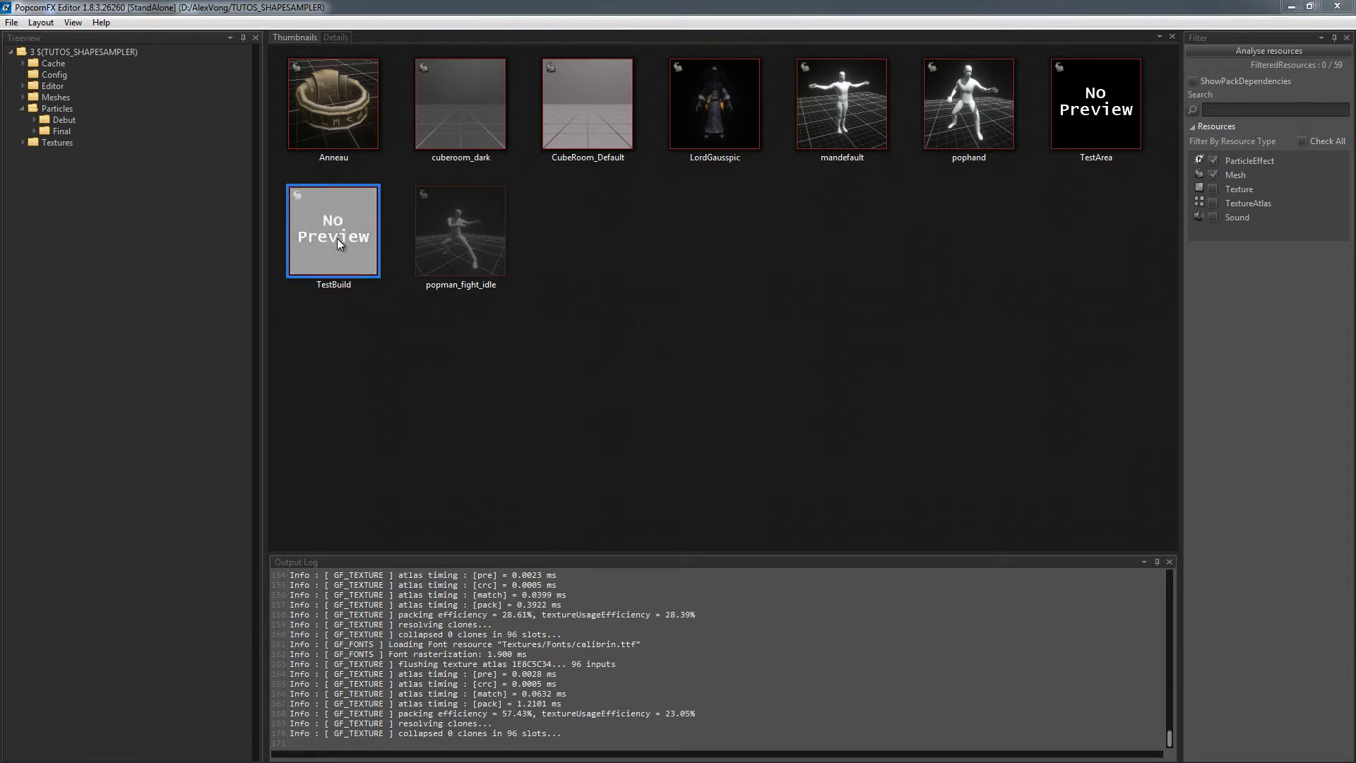
- Open the TestBuild mesh asset and agree to build it, showing the humanoid character
{"action": "double_click", "coordinate": [334, 229]}
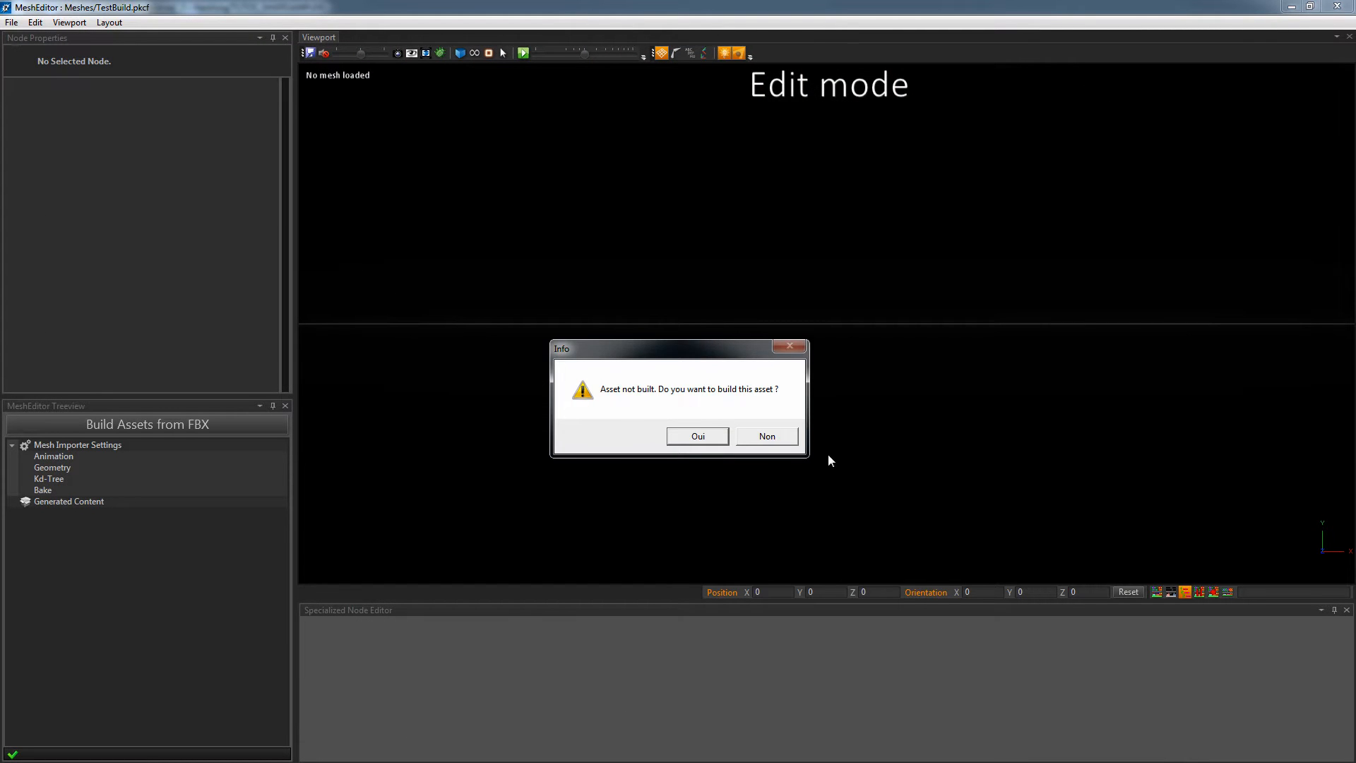
{"action": "left_click", "coordinate": [696, 436]}
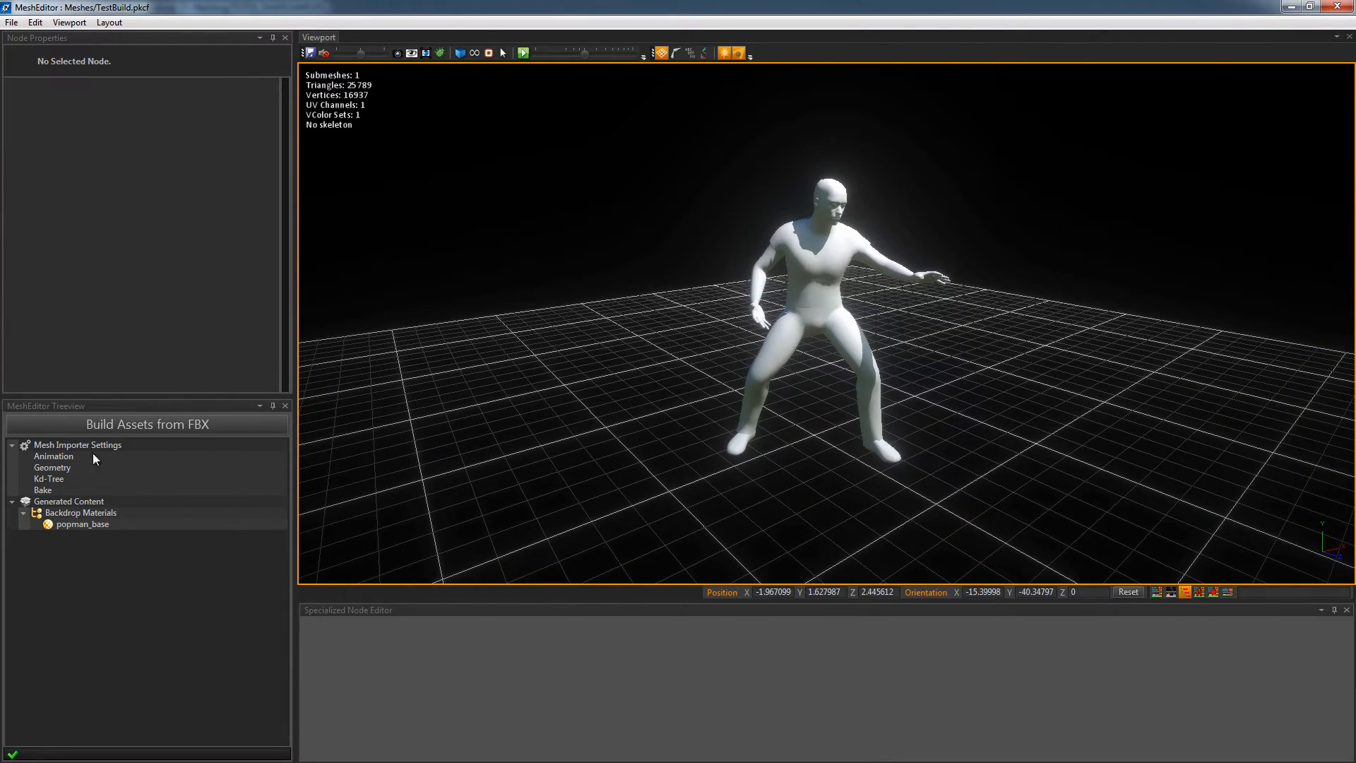
{"action": "mouse_move", "coordinate": [130, 415]}
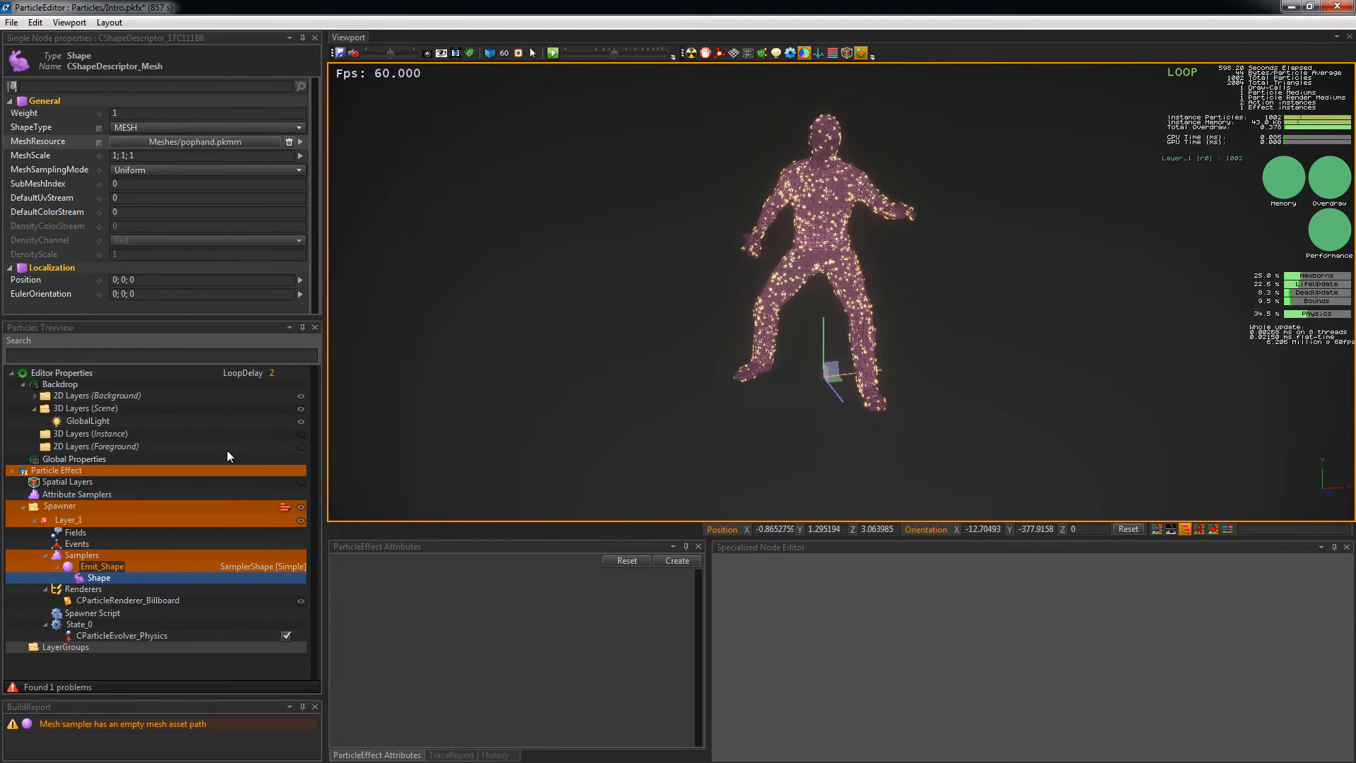
- Set Emit_Shape to surface sampling with FixedLocationsCount 4, then 45
{"action": "left_click", "coordinate": [94, 612]}
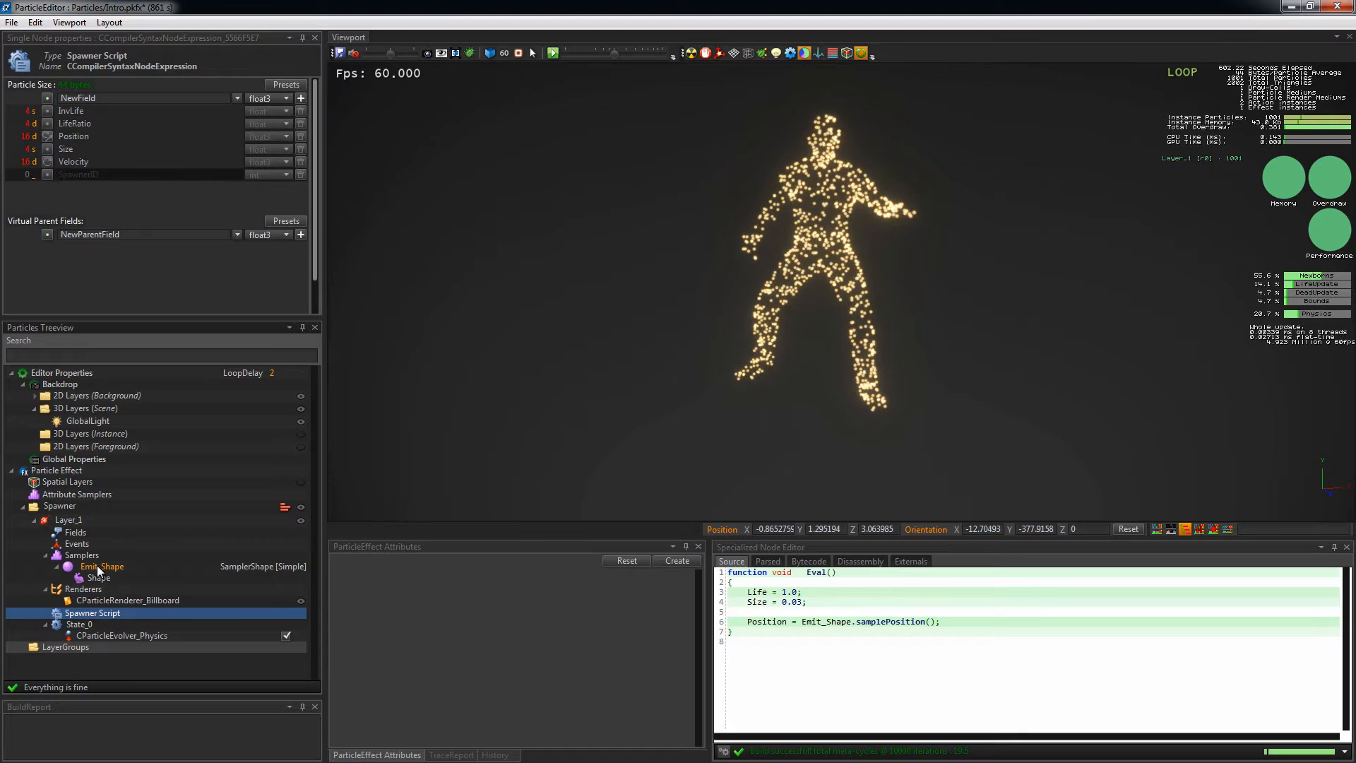
{"action": "left_click", "coordinate": [101, 565]}
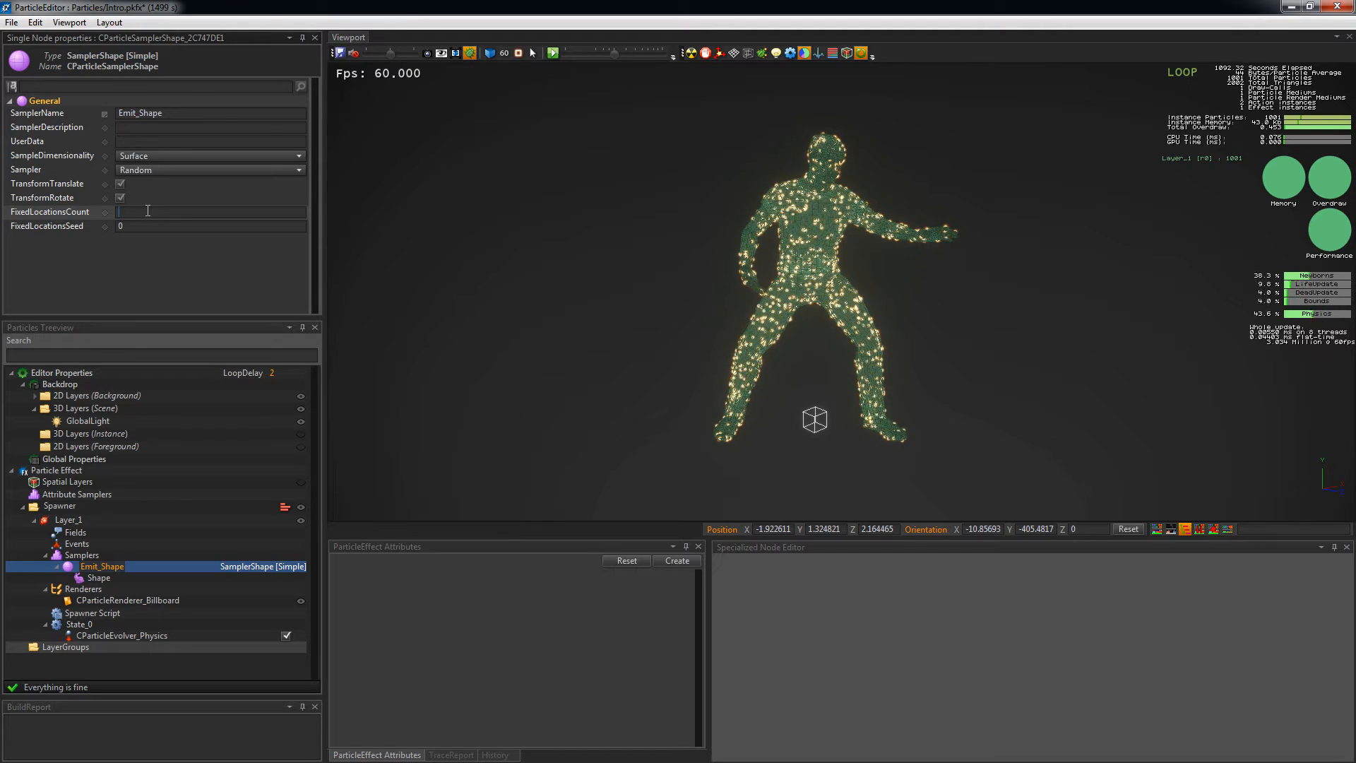
{"action": "type", "text": "4"}
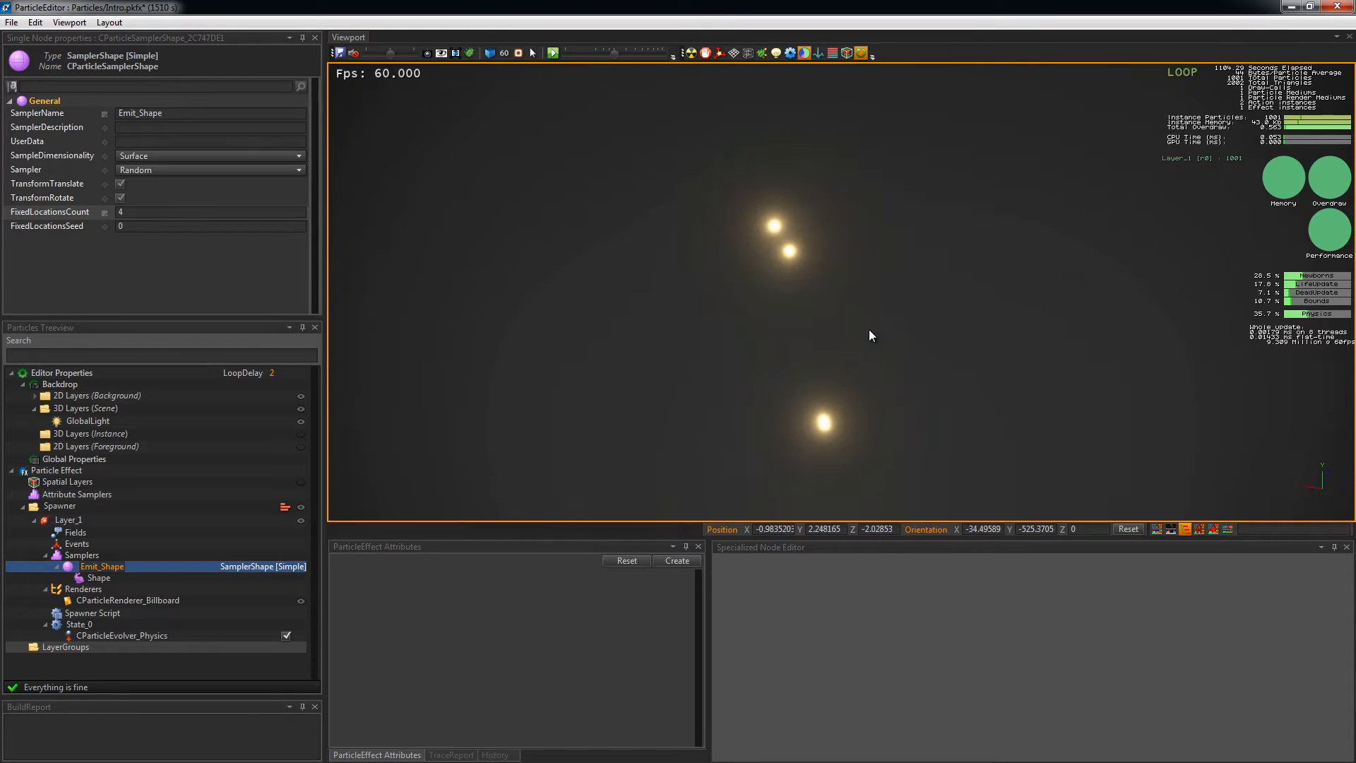
{"action": "type", "text": "45"}
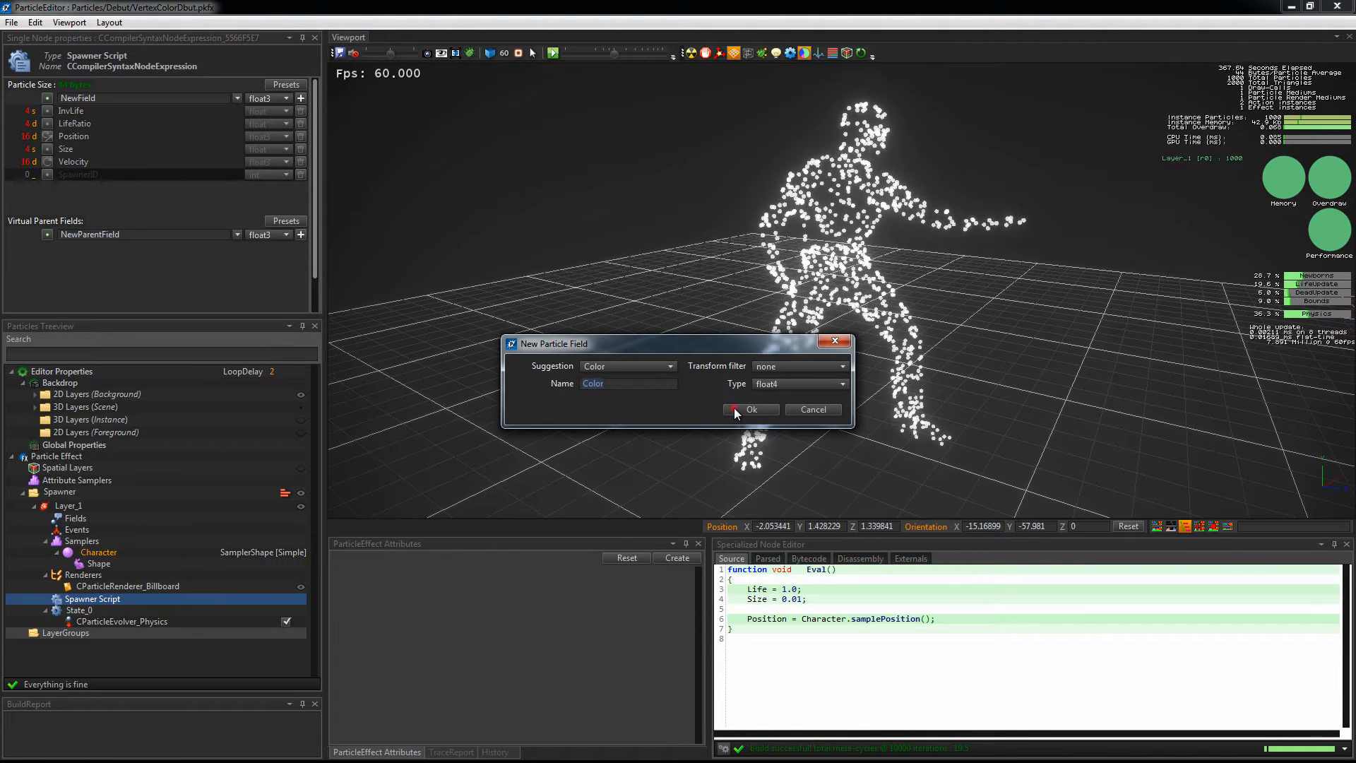
- Confirm the new Color float4 field and write Color = Character.sampleColor(); in the spawner script
{"action": "left_click", "coordinate": [749, 410]}
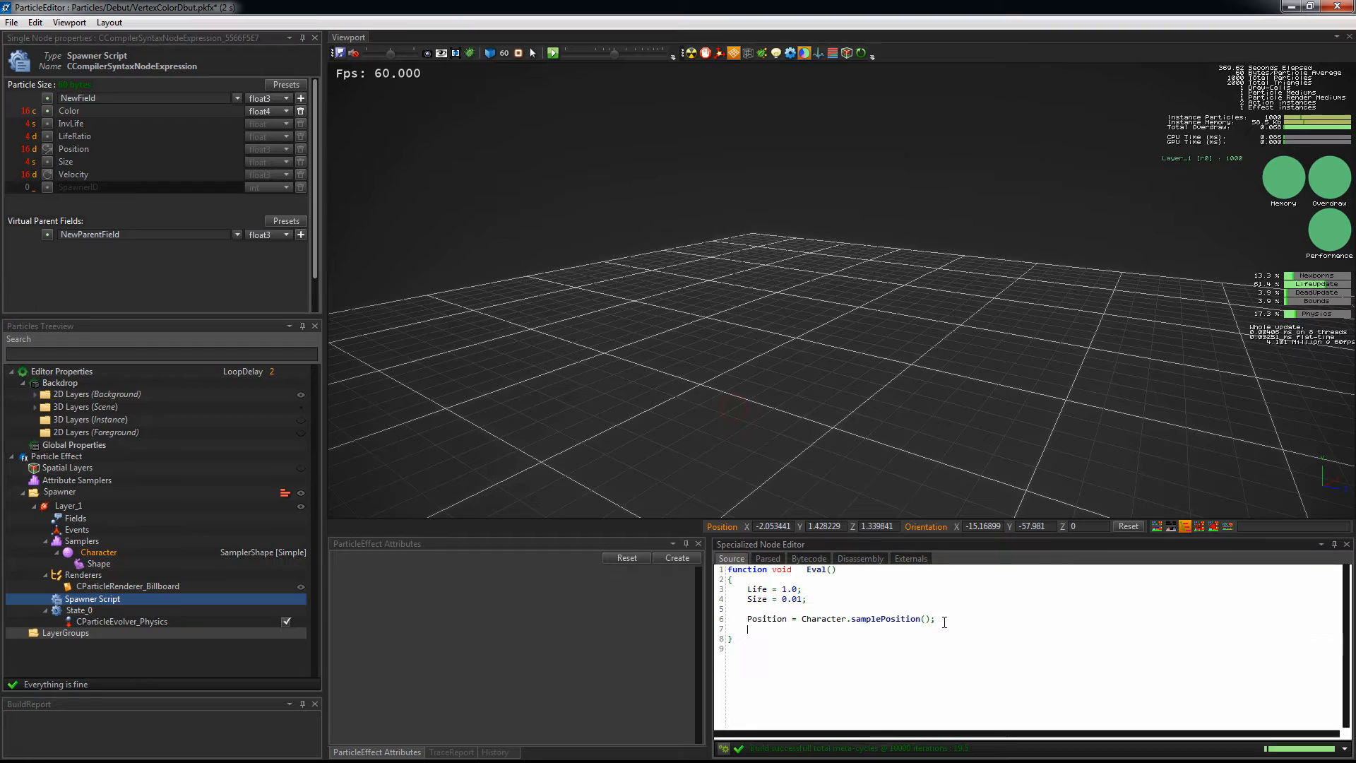
{"action": "type", "text": "Color ="}
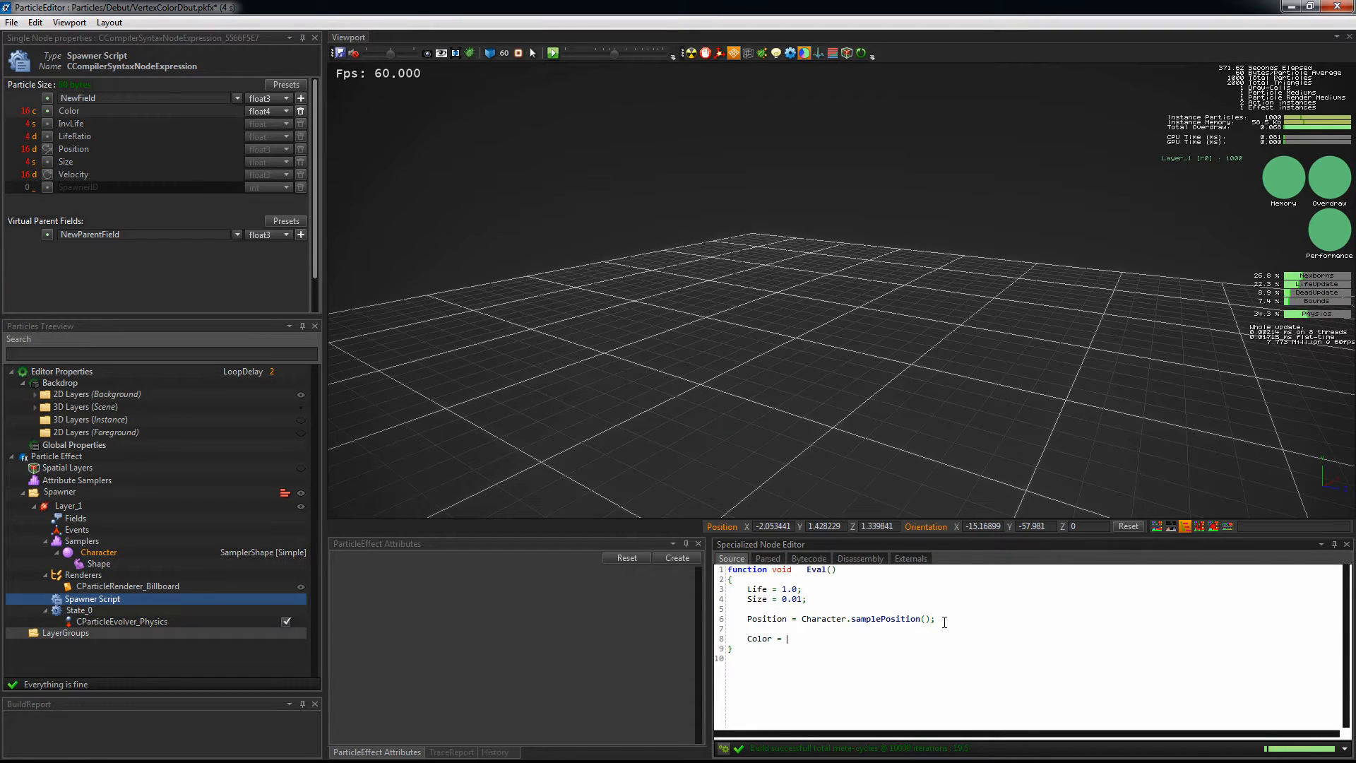
{"action": "type", "text": "Character.sampleColor("}
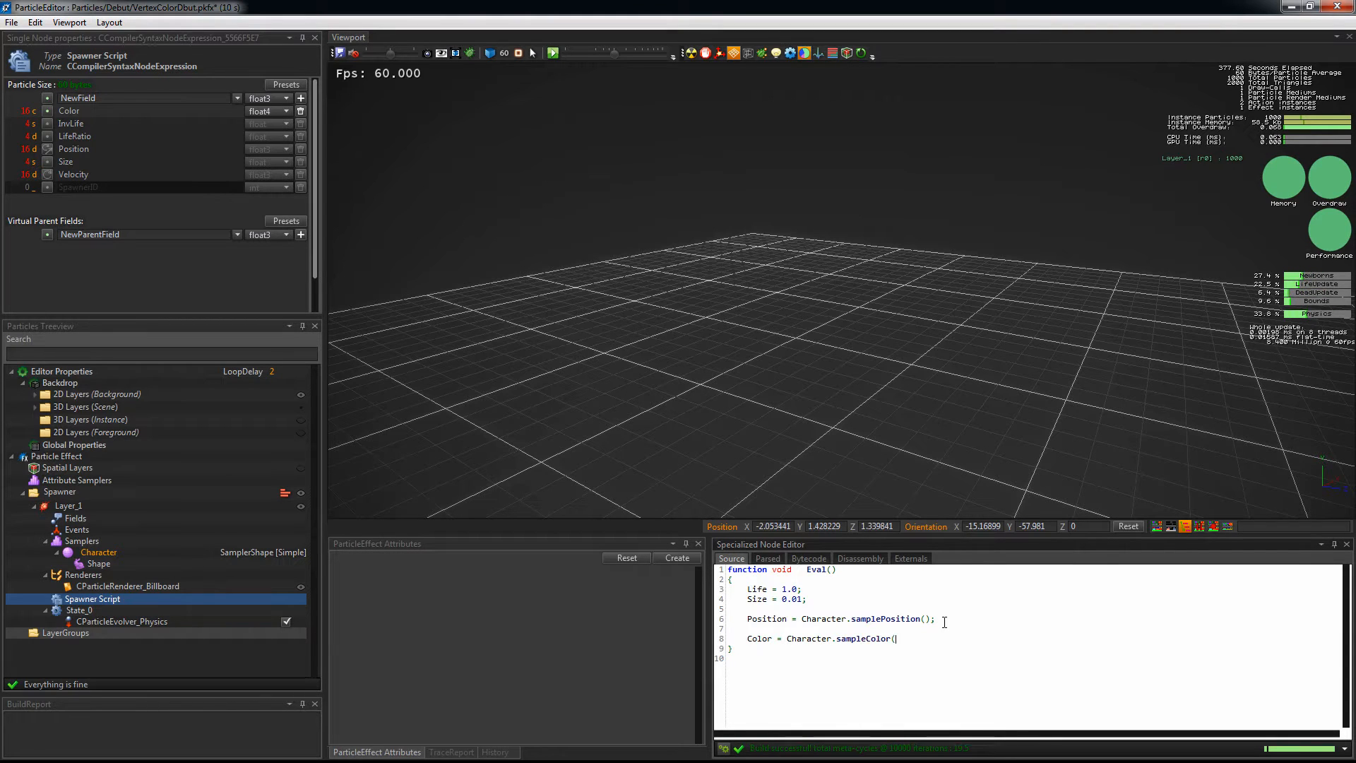
{"action": "type", "text": ");"}
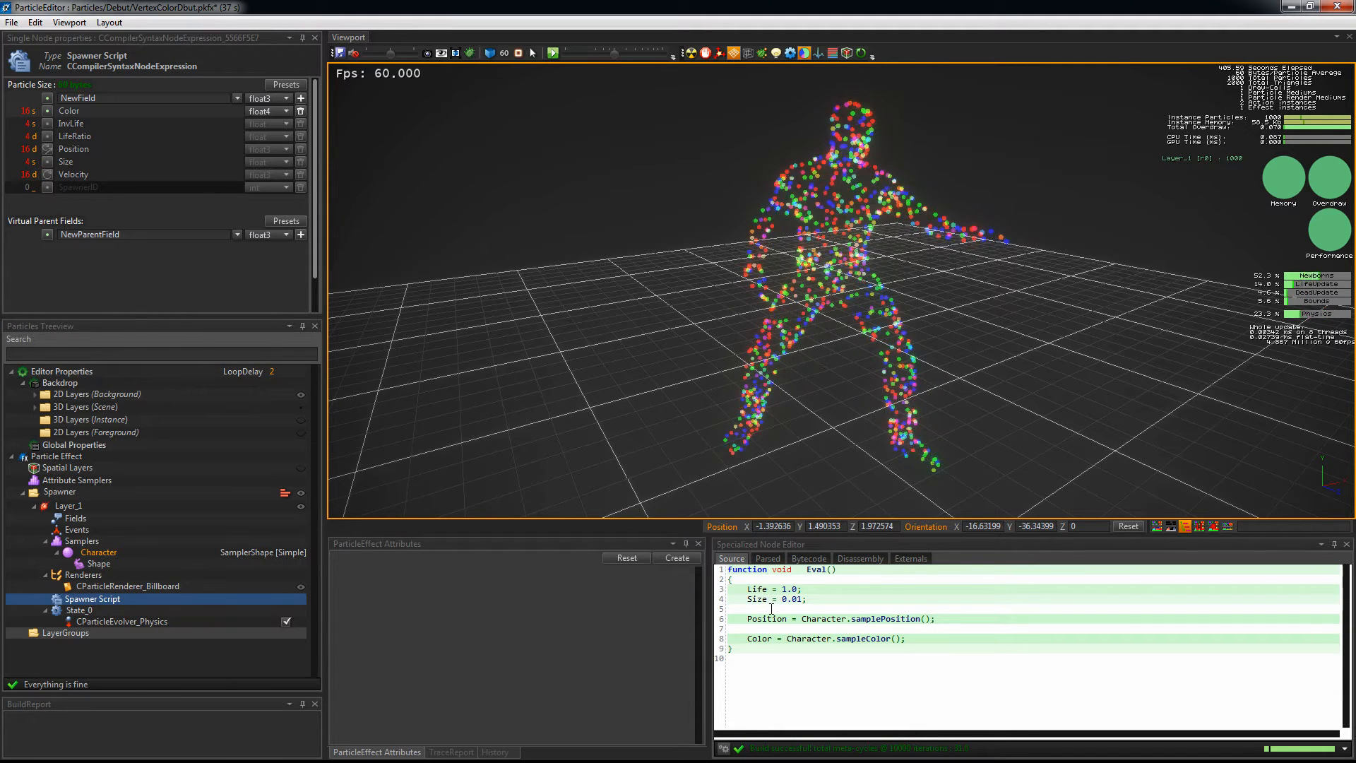
- Declare int3 pCoords = Character.sampleParametricCoords(); and pass pCoords to samplePosition and sampleColor
{"action": "type", "text": "int3"}
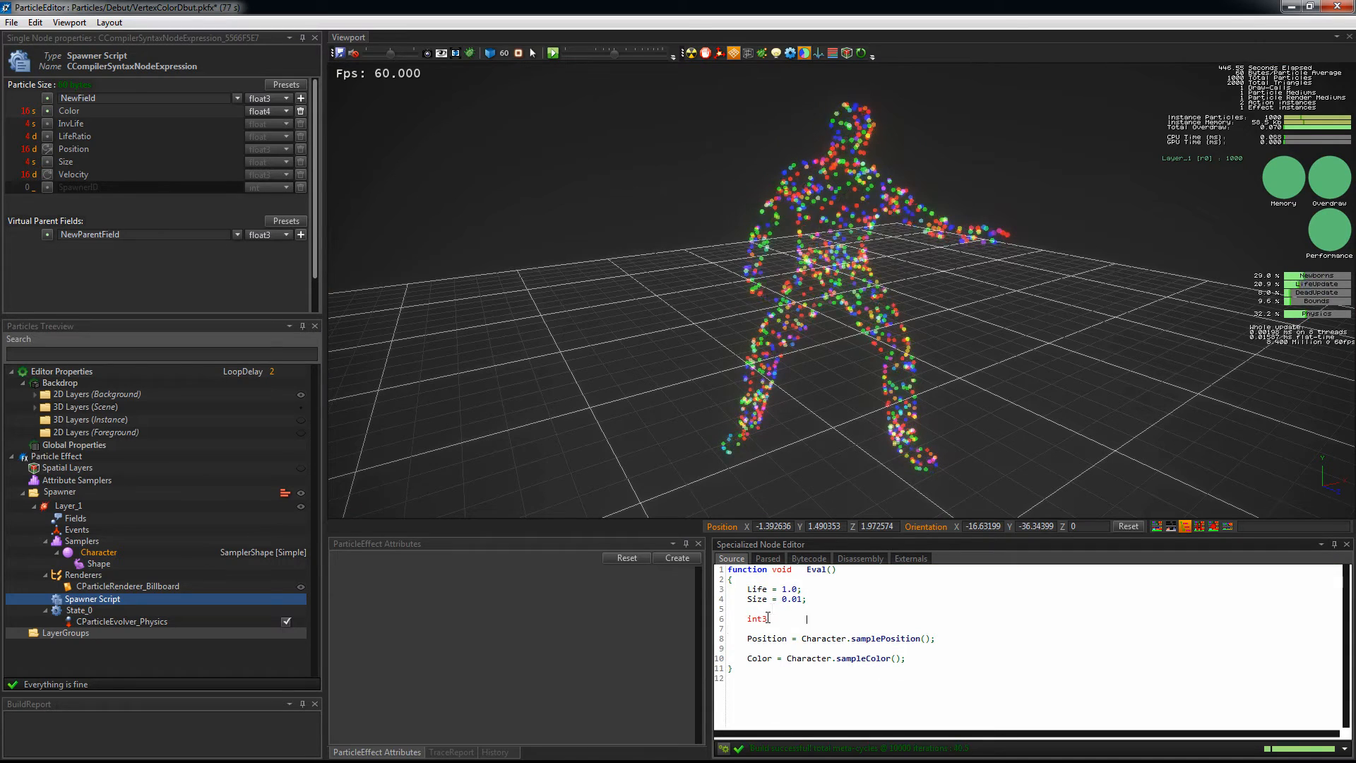
{"action": "type", "text": "pCol"}
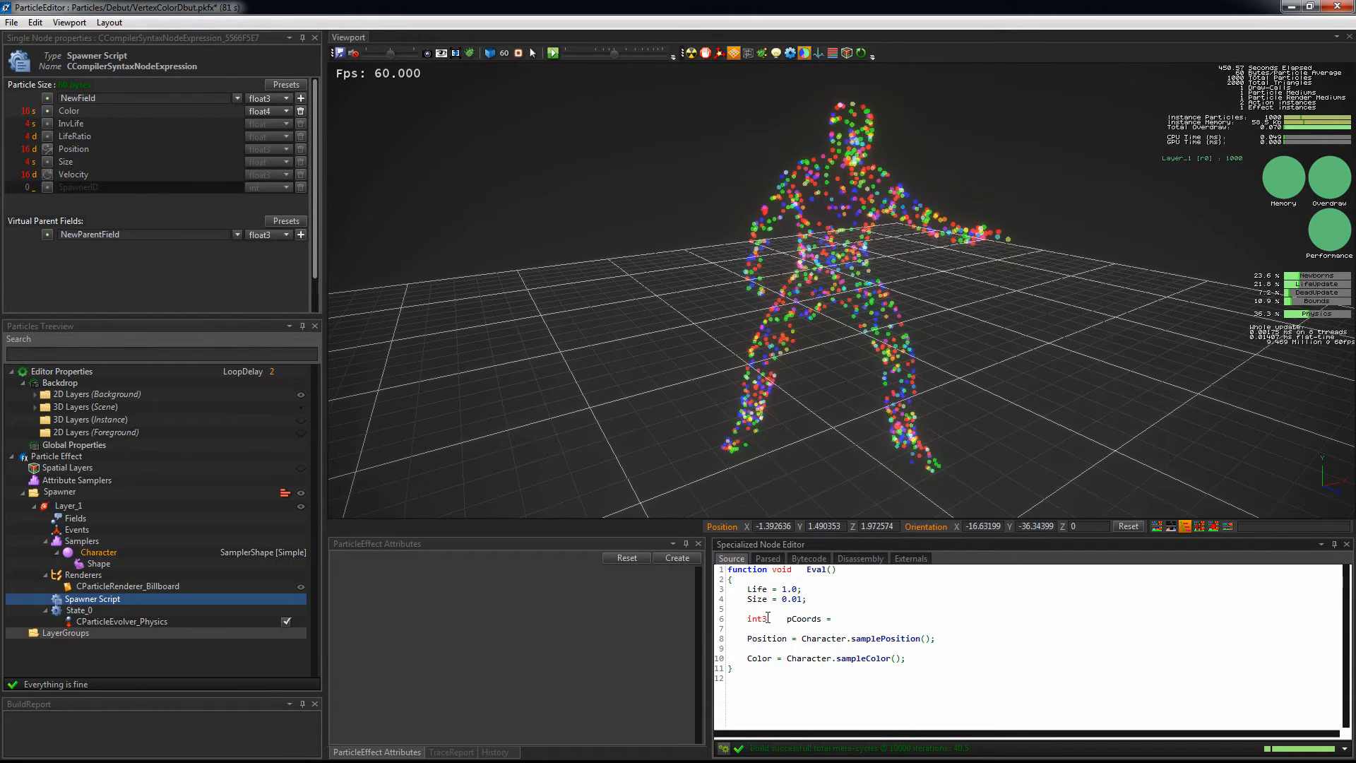
{"action": "type", "text": "Character.sampleParametricCoords();"}
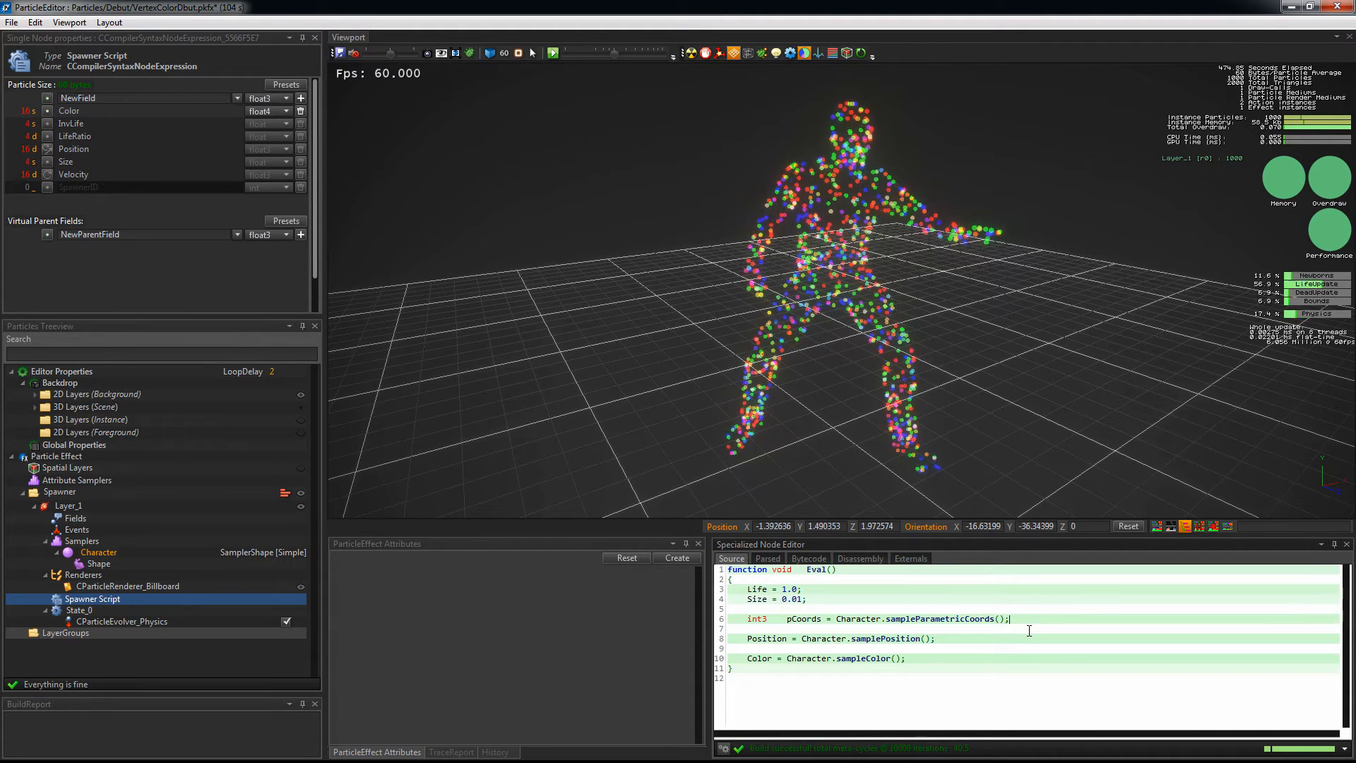
{"action": "double_click", "coordinate": [802, 618]}
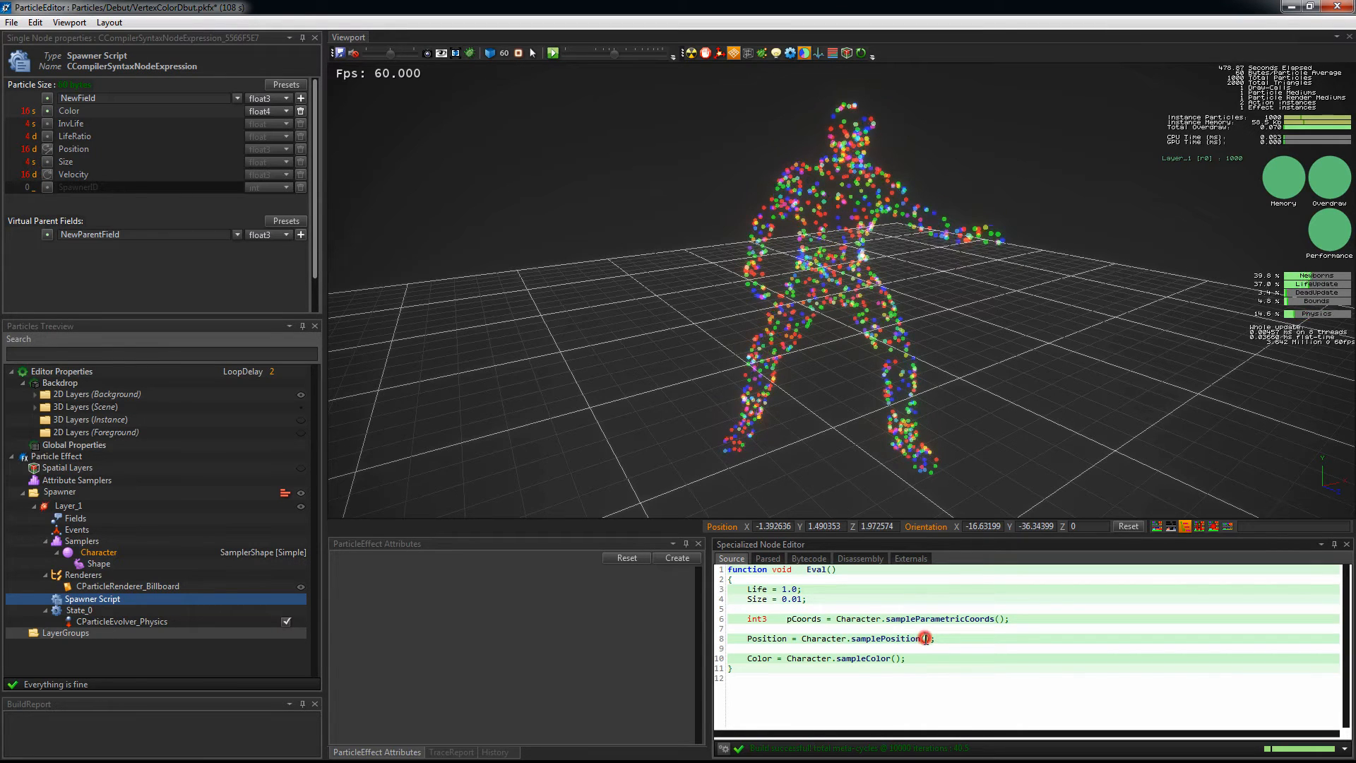
{"action": "type", "text": "pCoords"}
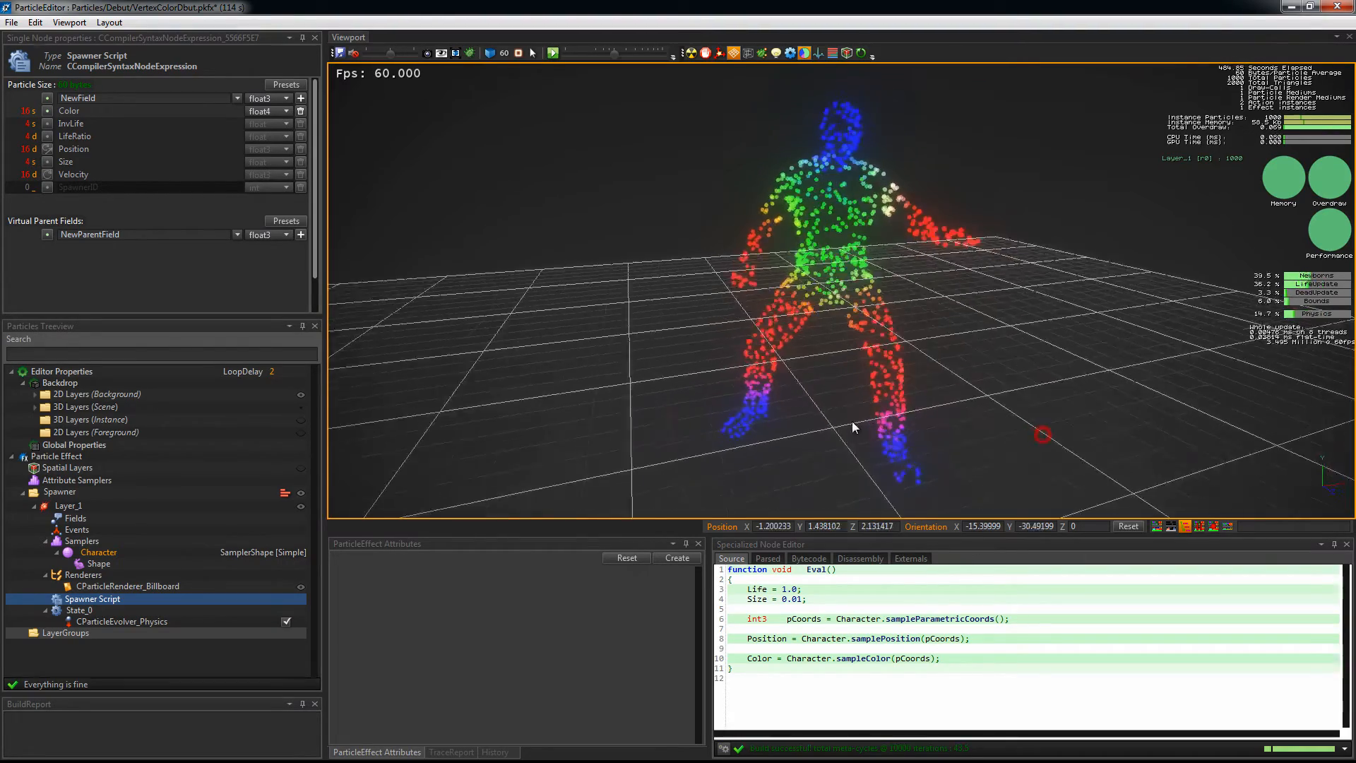
{"action": "left_click_drag", "start_coordinate": [852, 426], "coordinate": [976, 430]}
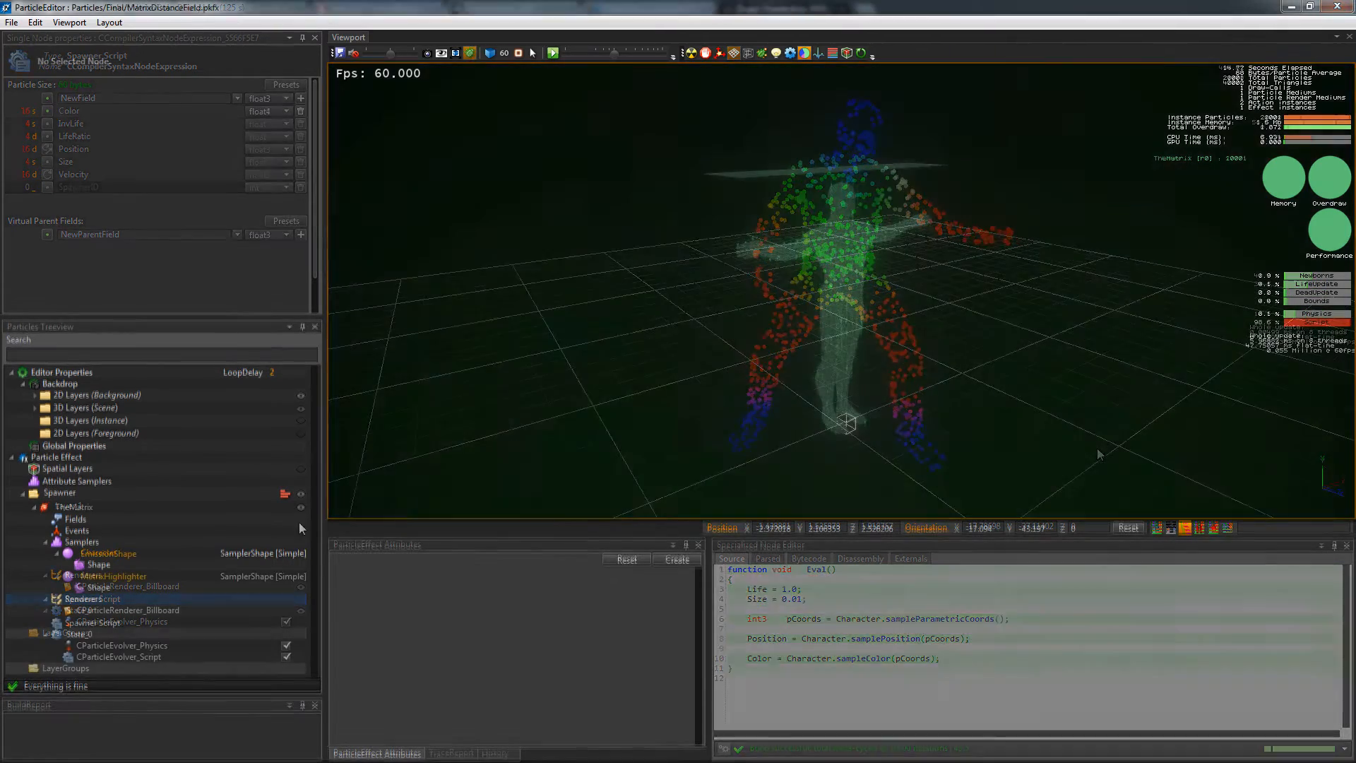
- Load the MatrixDistanceField.pkfx demo effect from Particles/Final
{"action": "left_click", "coordinate": [118, 657]}
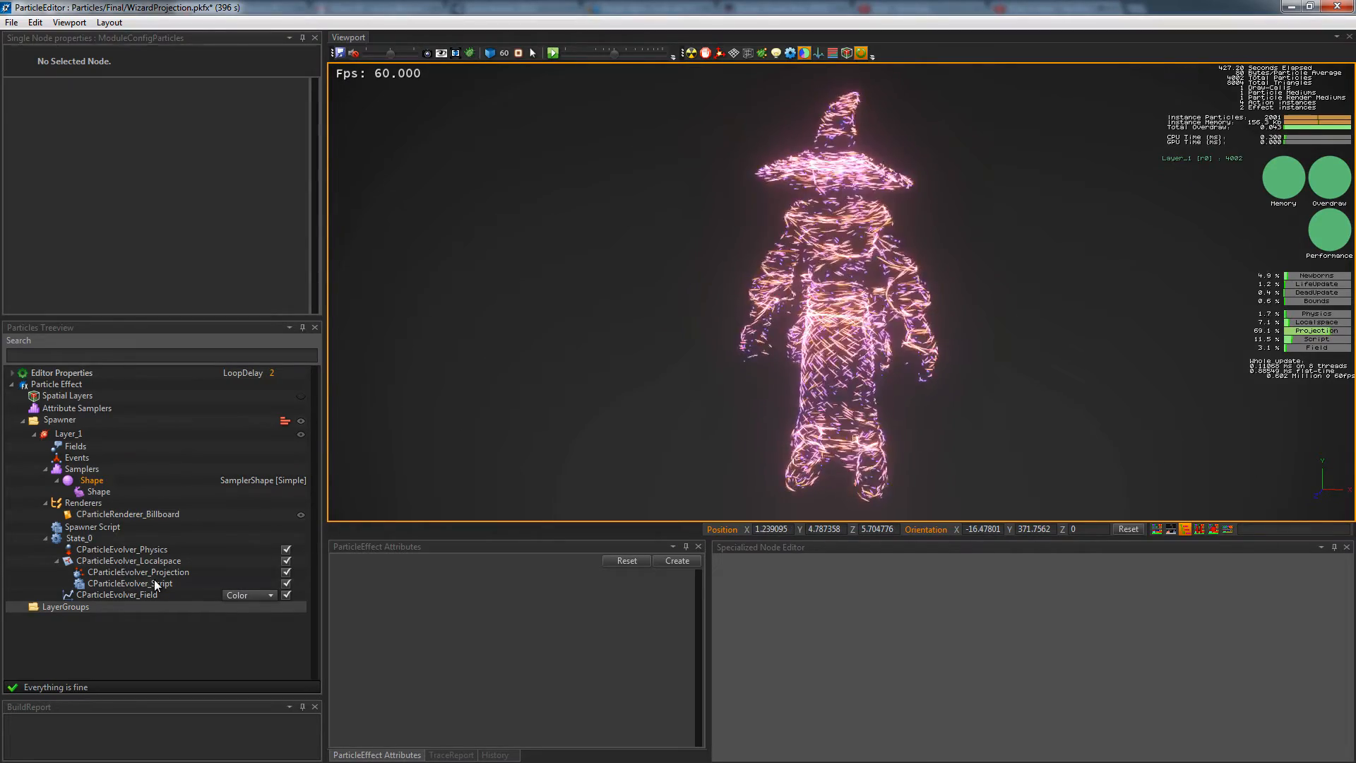
- Select an evolver under State_0 to inspect the wizard projection's particle behavior
{"action": "left_click", "coordinate": [137, 572]}
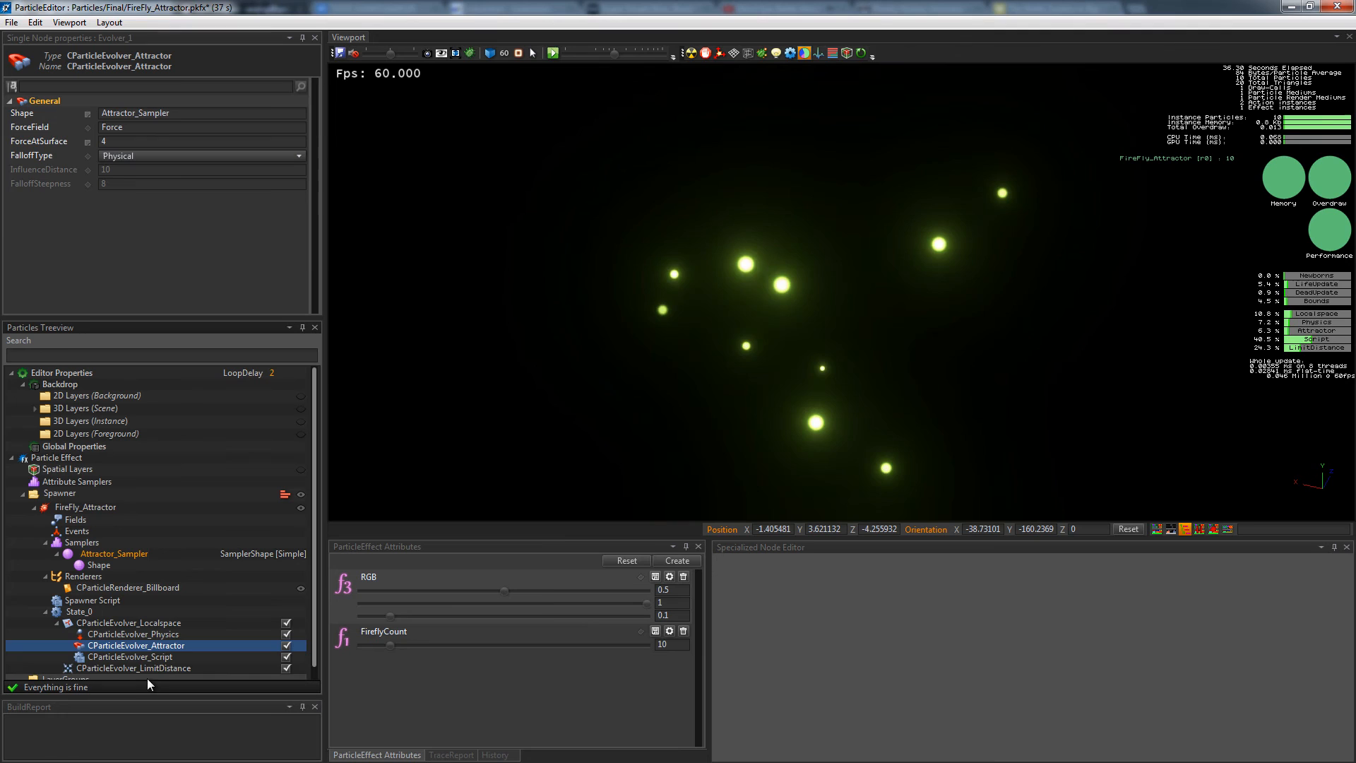
- Select CParticleEvolver_LimitDistance to review the fireflies' soft and hard distance limits
{"action": "left_click", "coordinate": [133, 668]}
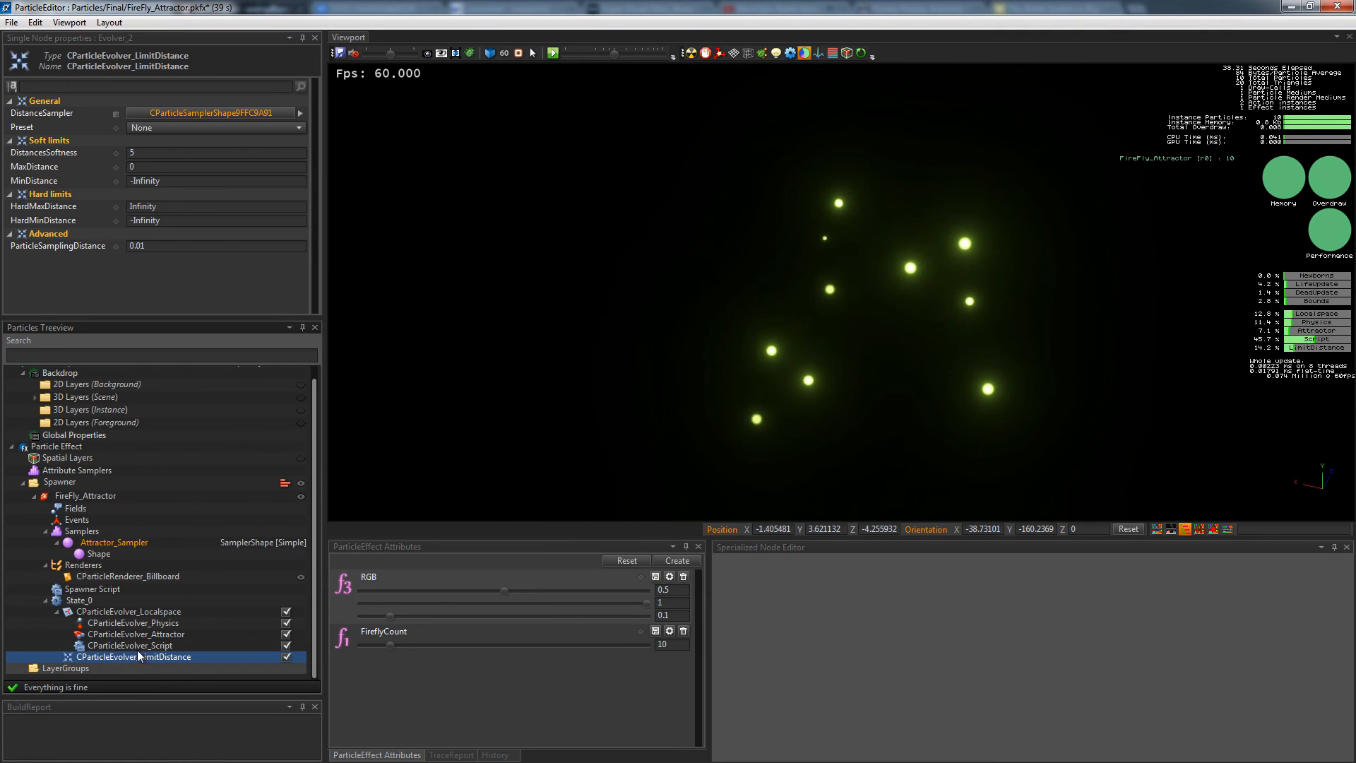